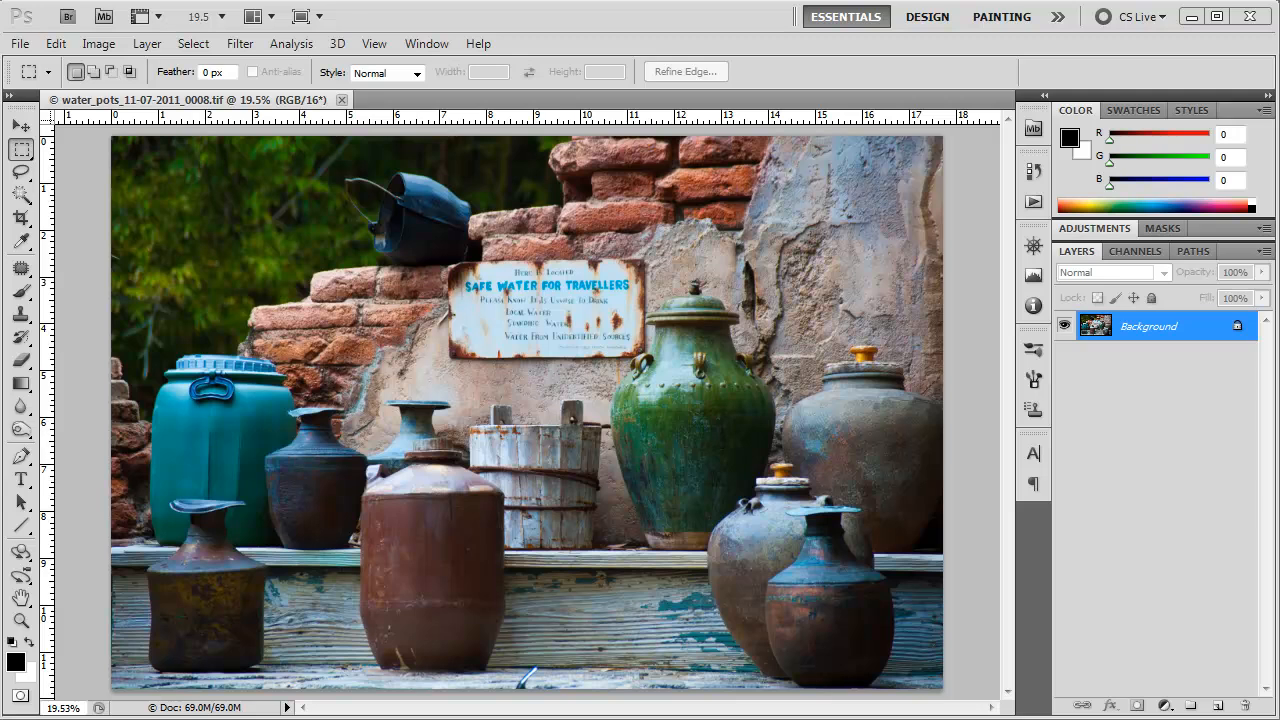
mouse_move(98, 44)
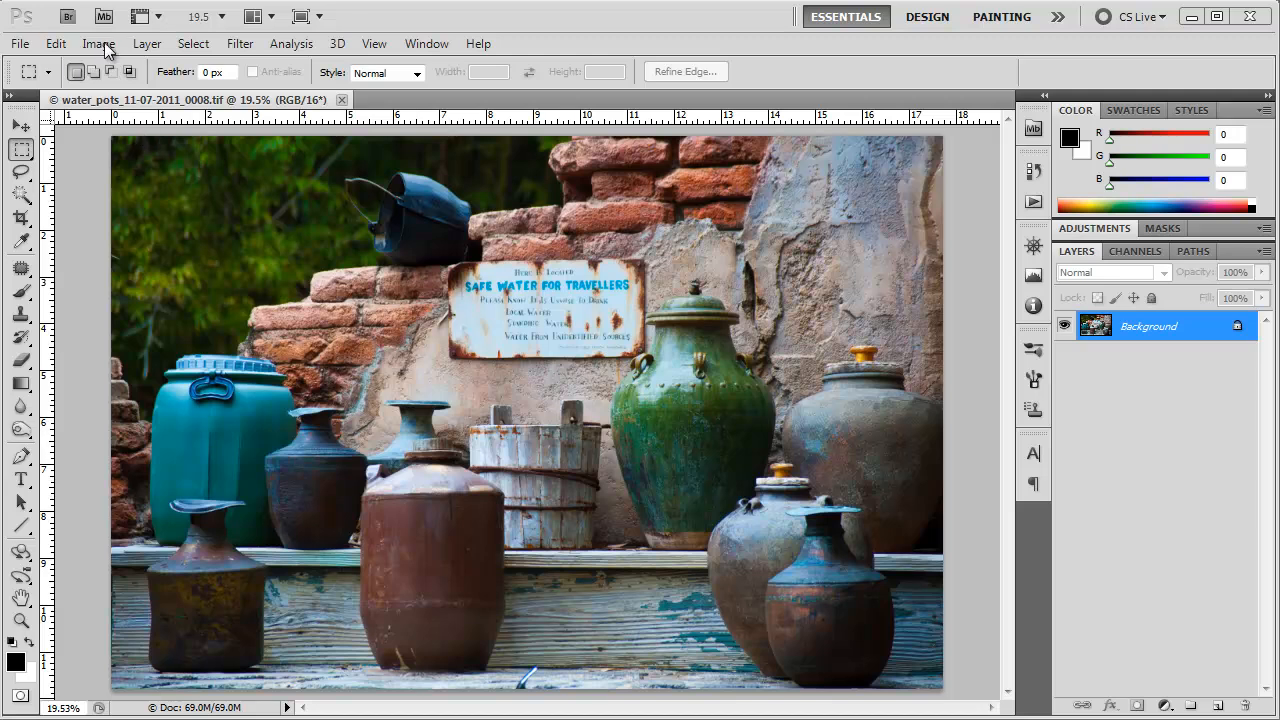
Duplicate the water pots document and switch the copy to Lab Color mode.
left_click(98, 44)
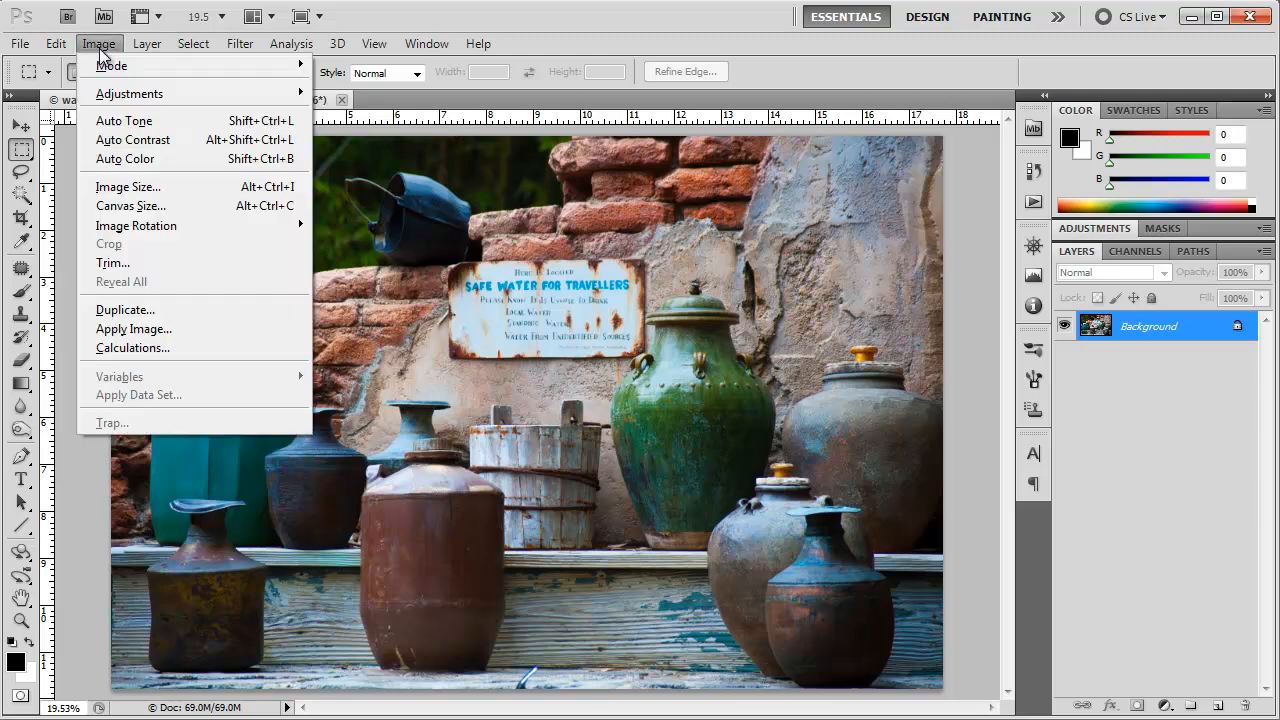
left_click(124, 308)
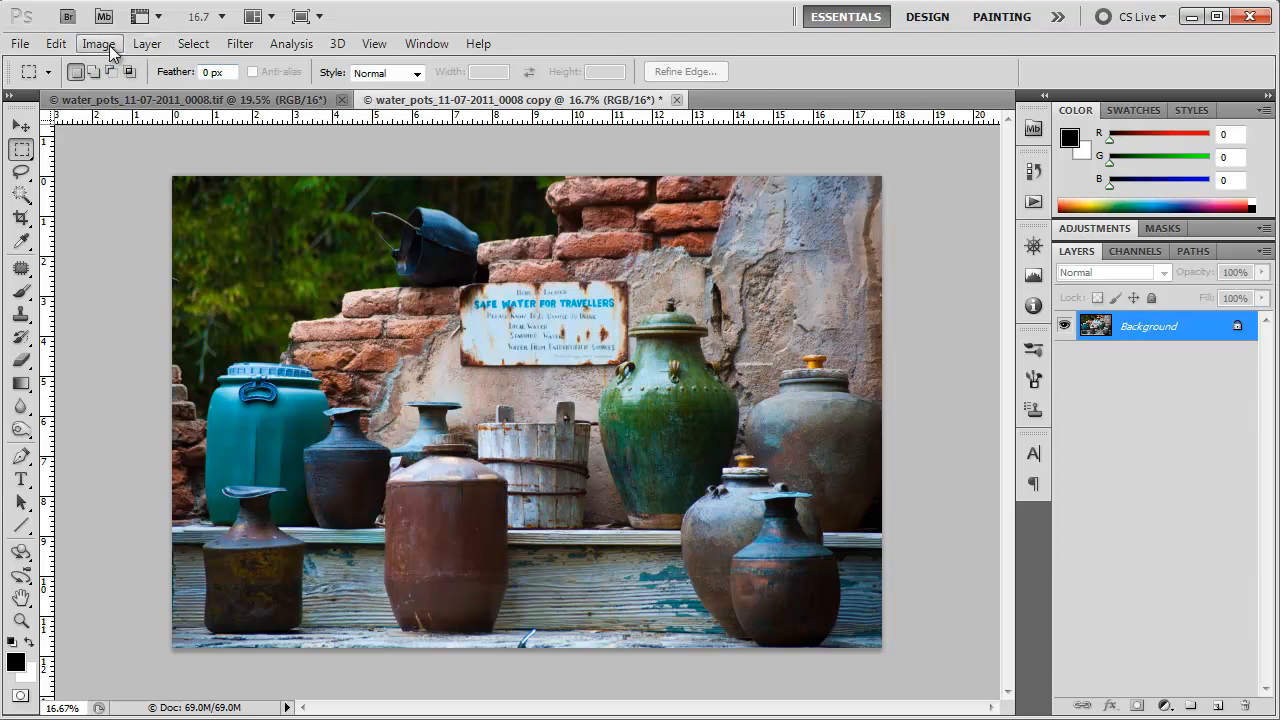
left_click(98, 44)
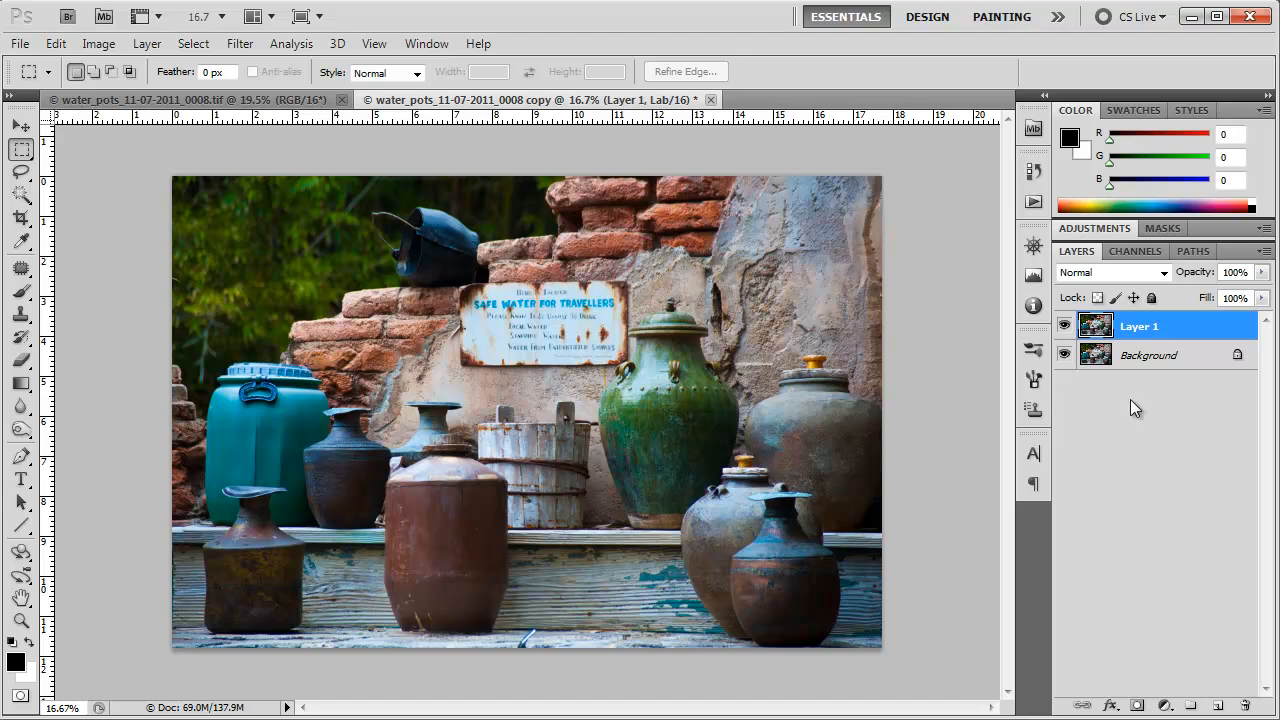
mouse_move(1172, 452)
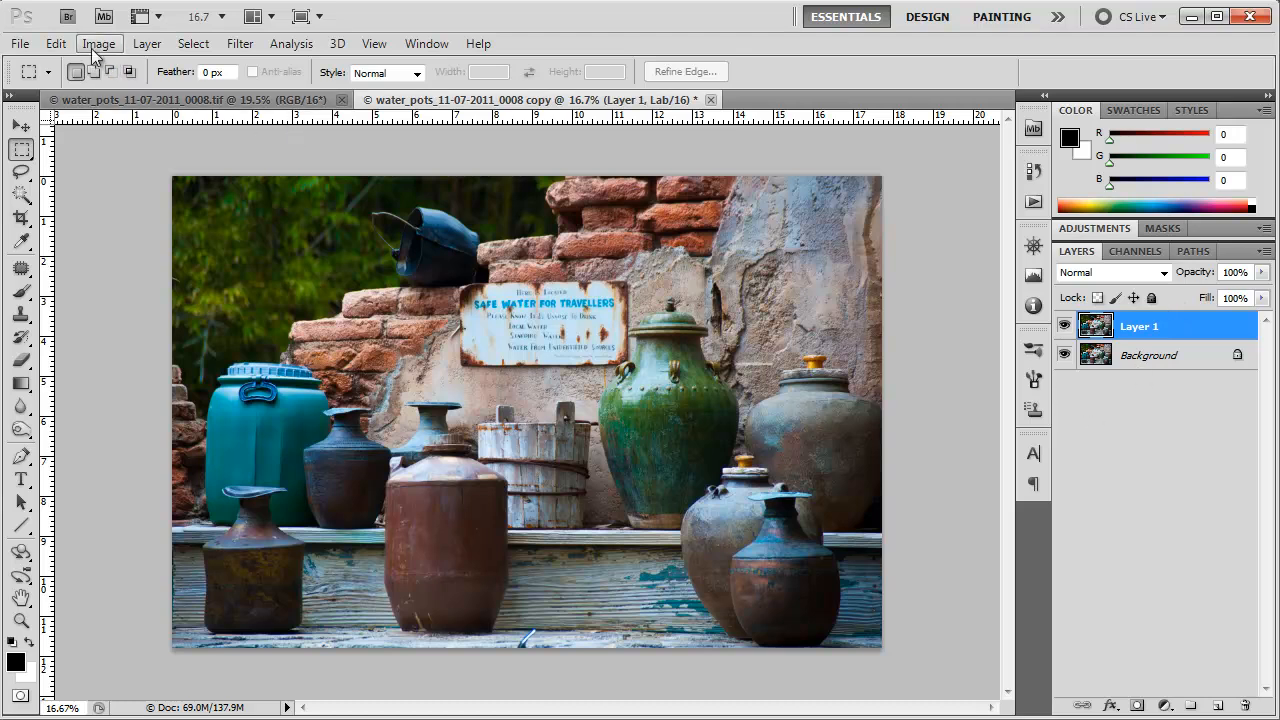
Apply the merged Lab image onto Layer 1 with Soft Light blending at 100% opacity.
left_click(98, 44)
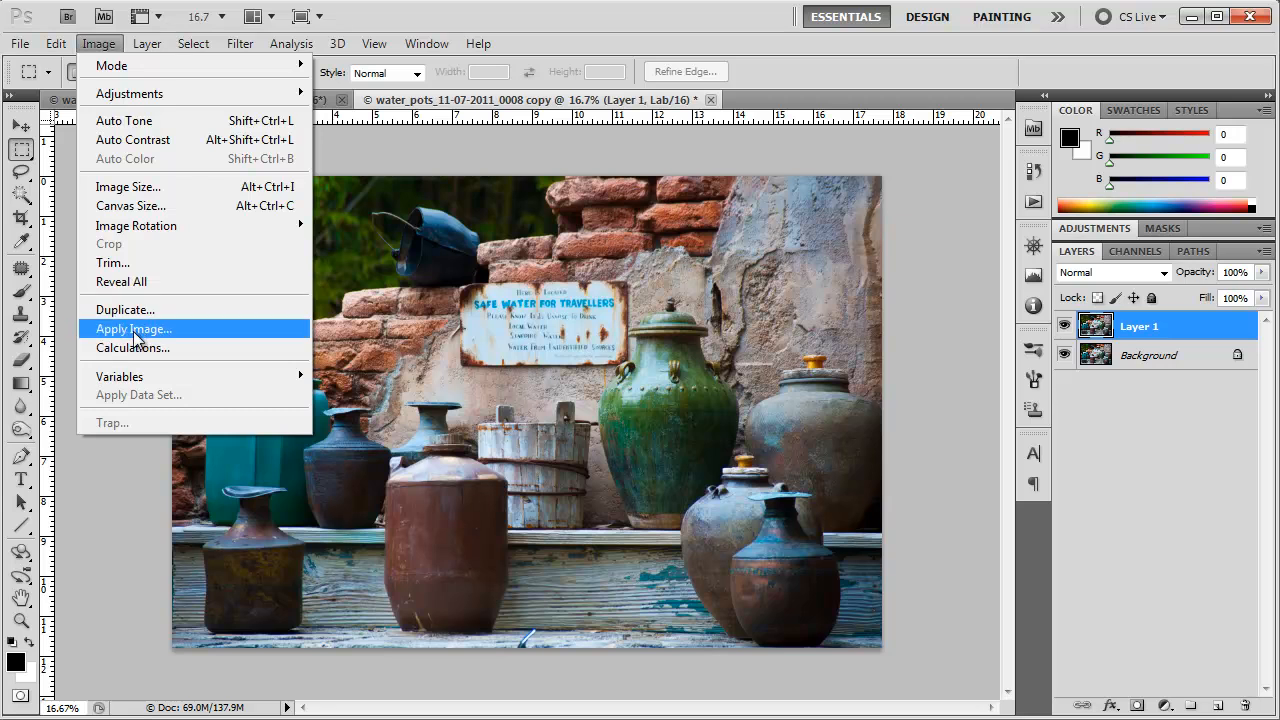
left_click(132, 328)
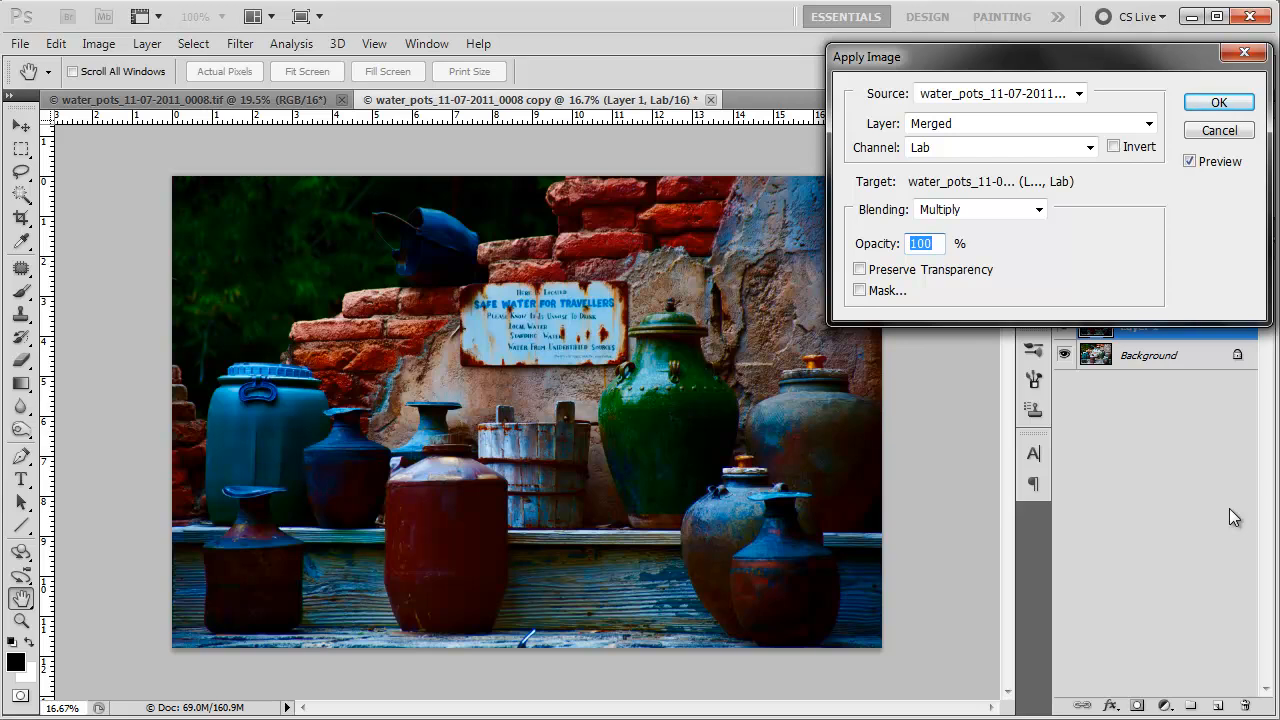
mouse_move(1190, 186)
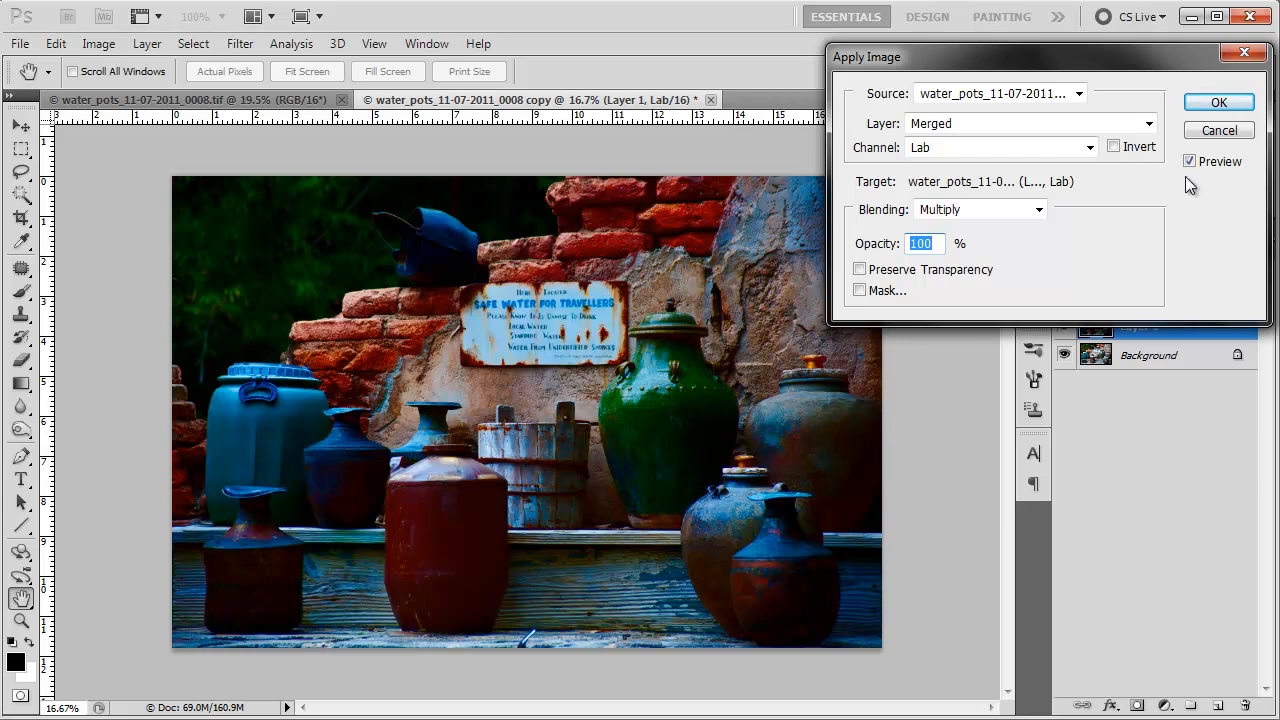
mouse_move(1088, 170)
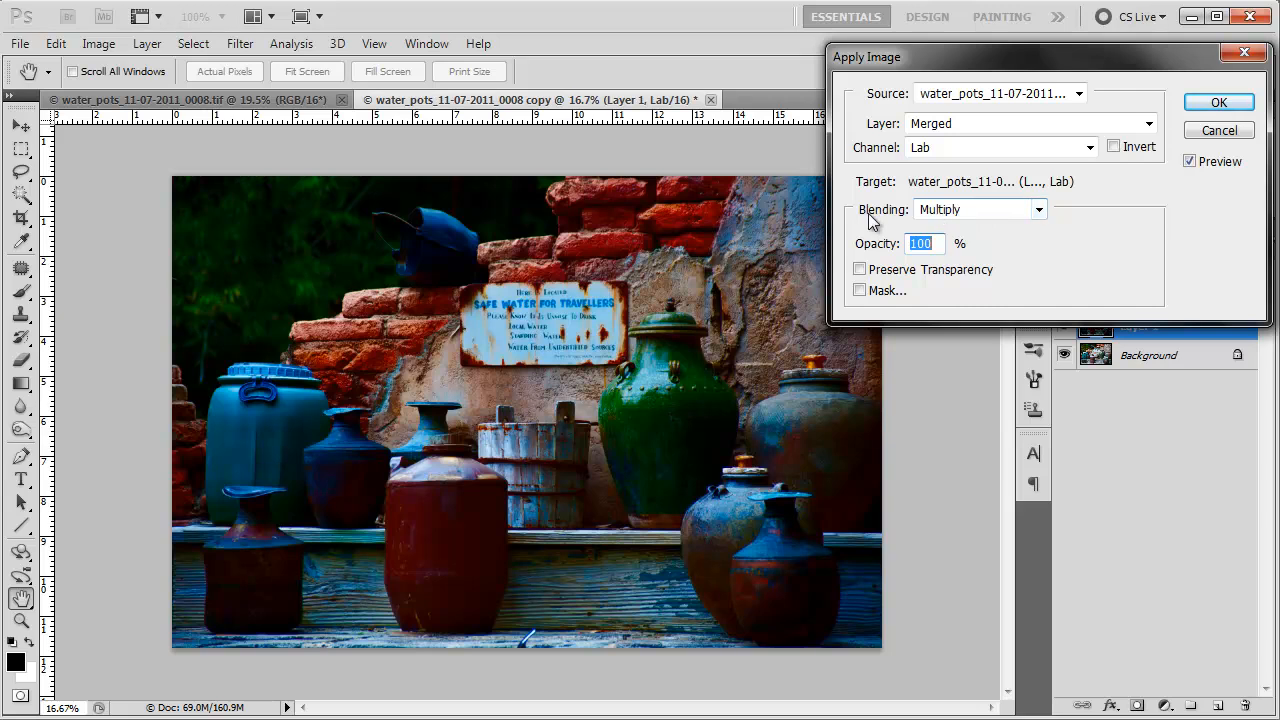
left_click(1040, 210)
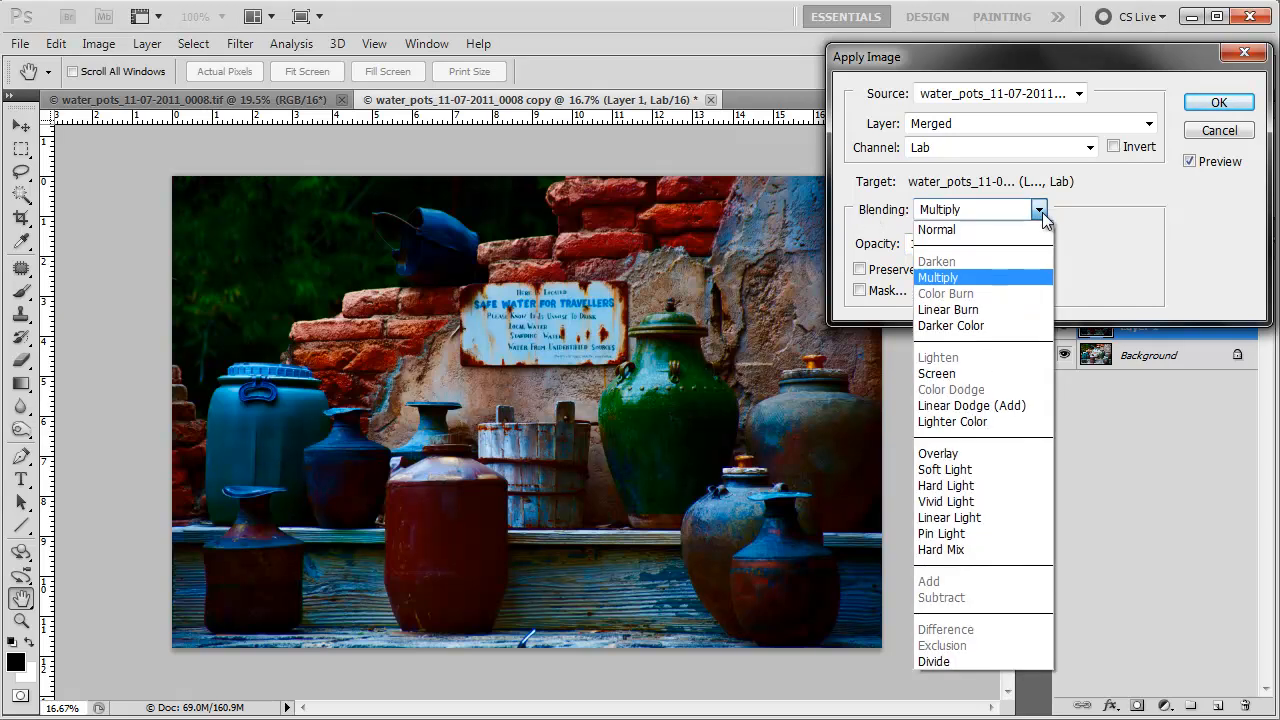
mouse_move(976, 470)
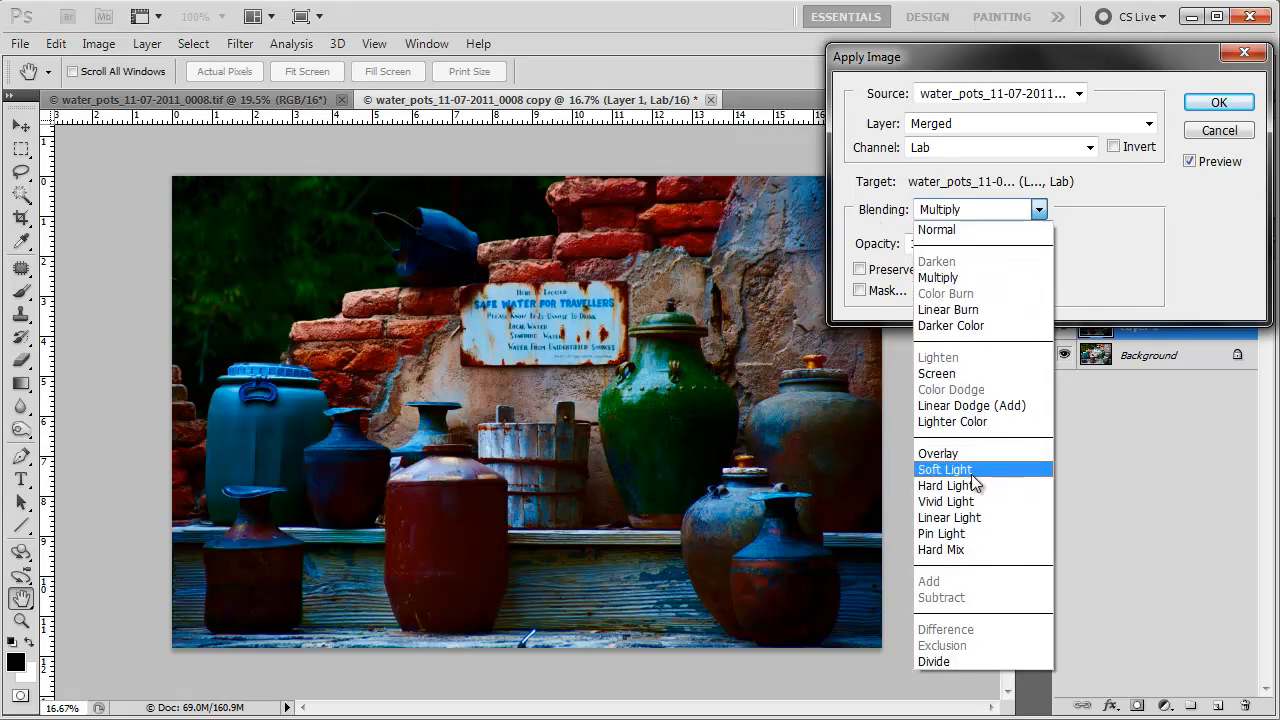
left_click(944, 468)
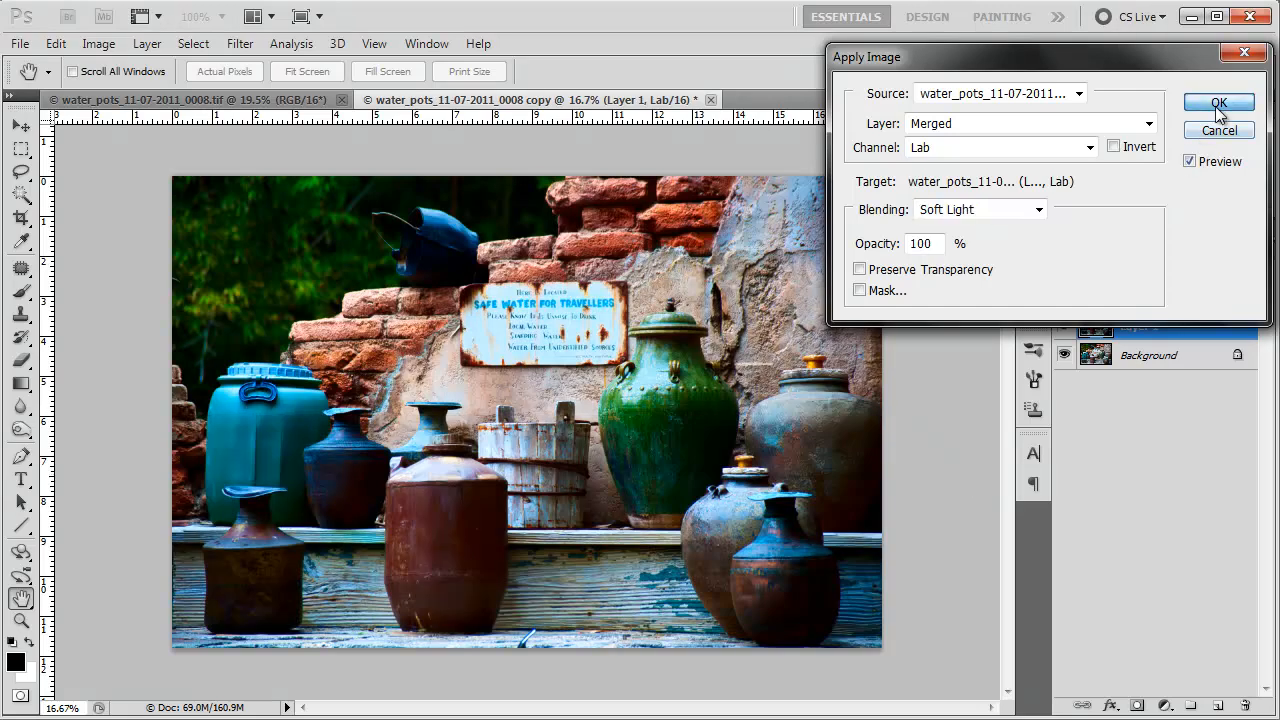
left_click(1218, 104)
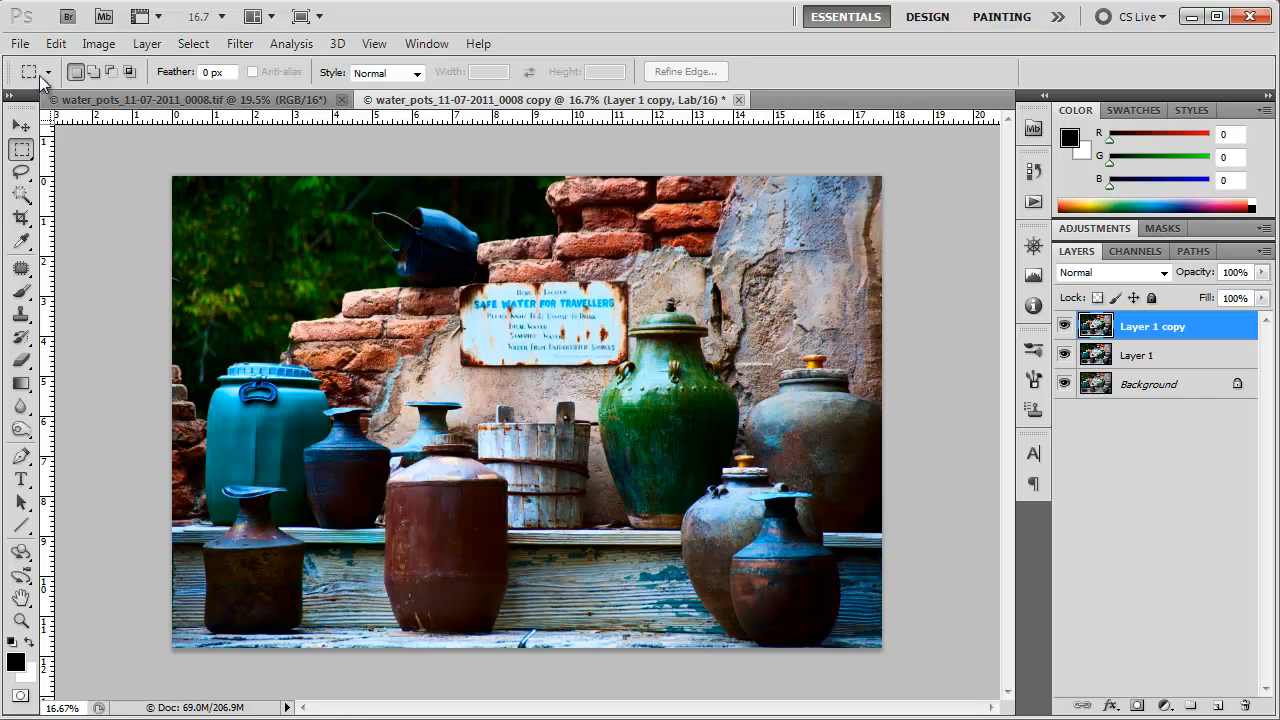
Reach the Adjustments commands for the new Layer 1 copy.
left_click(98, 44)
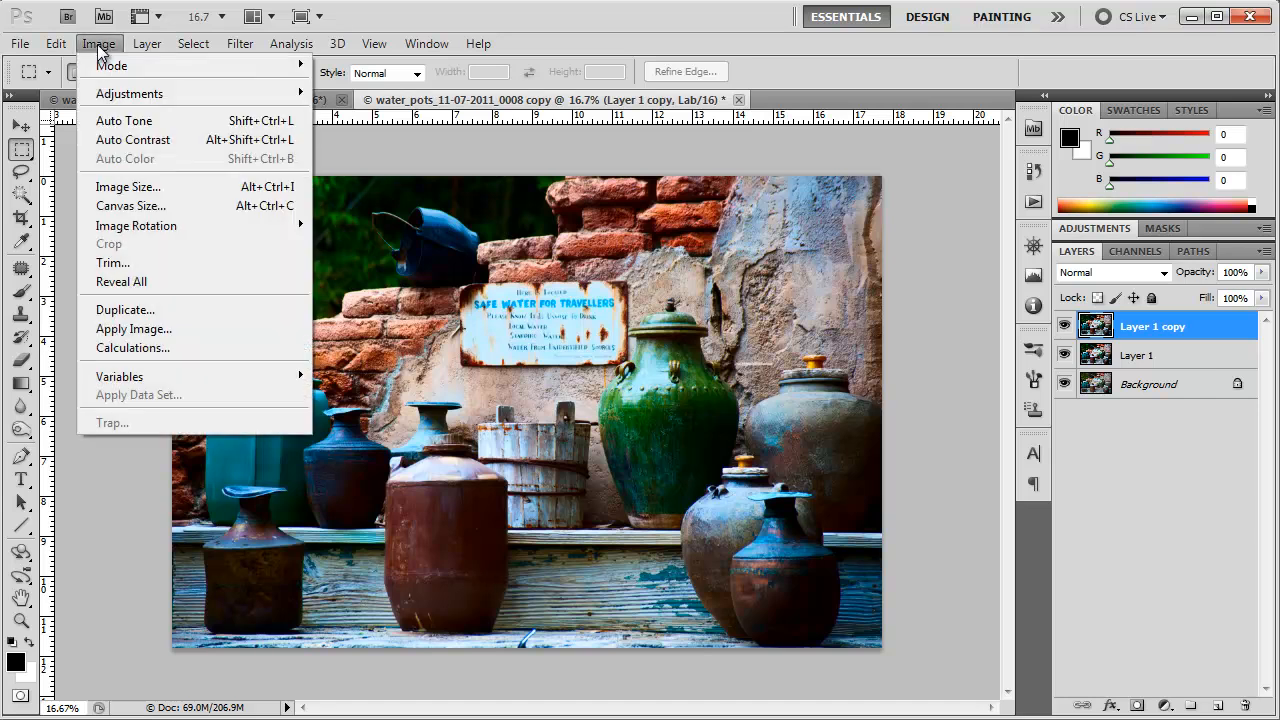
mouse_move(128, 94)
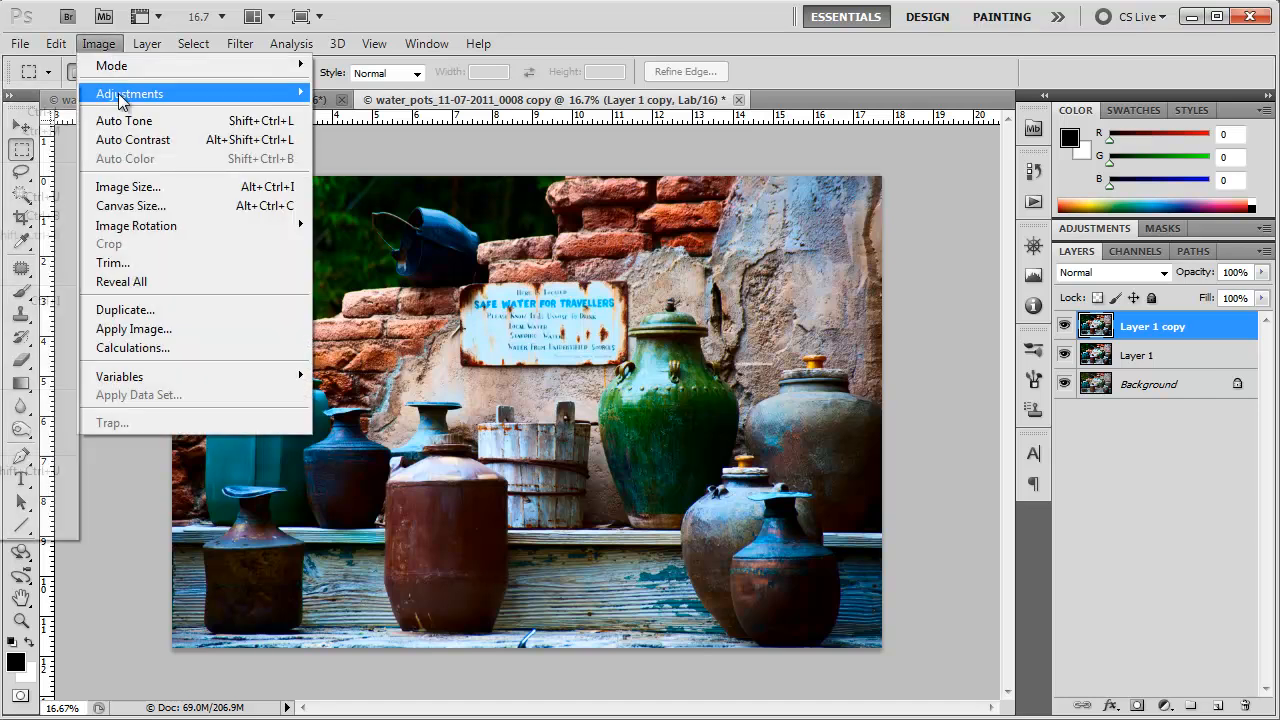
mouse_move(128, 94)
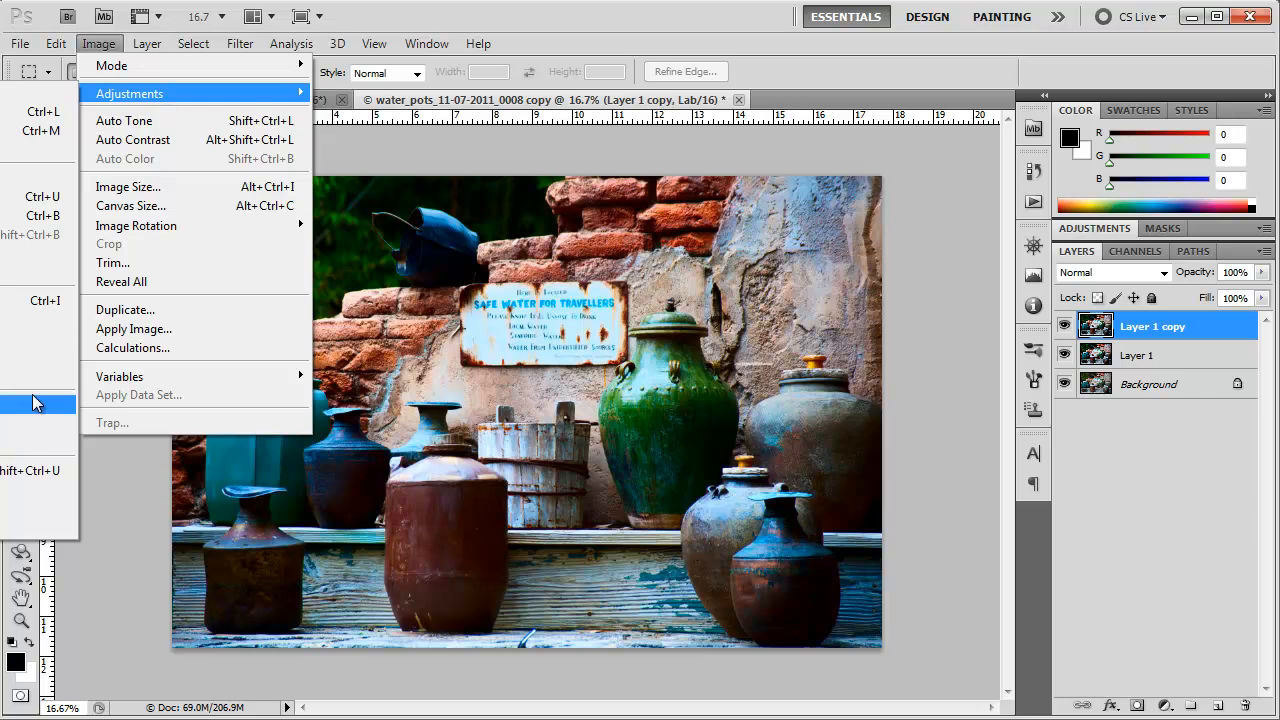
mouse_move(58, 414)
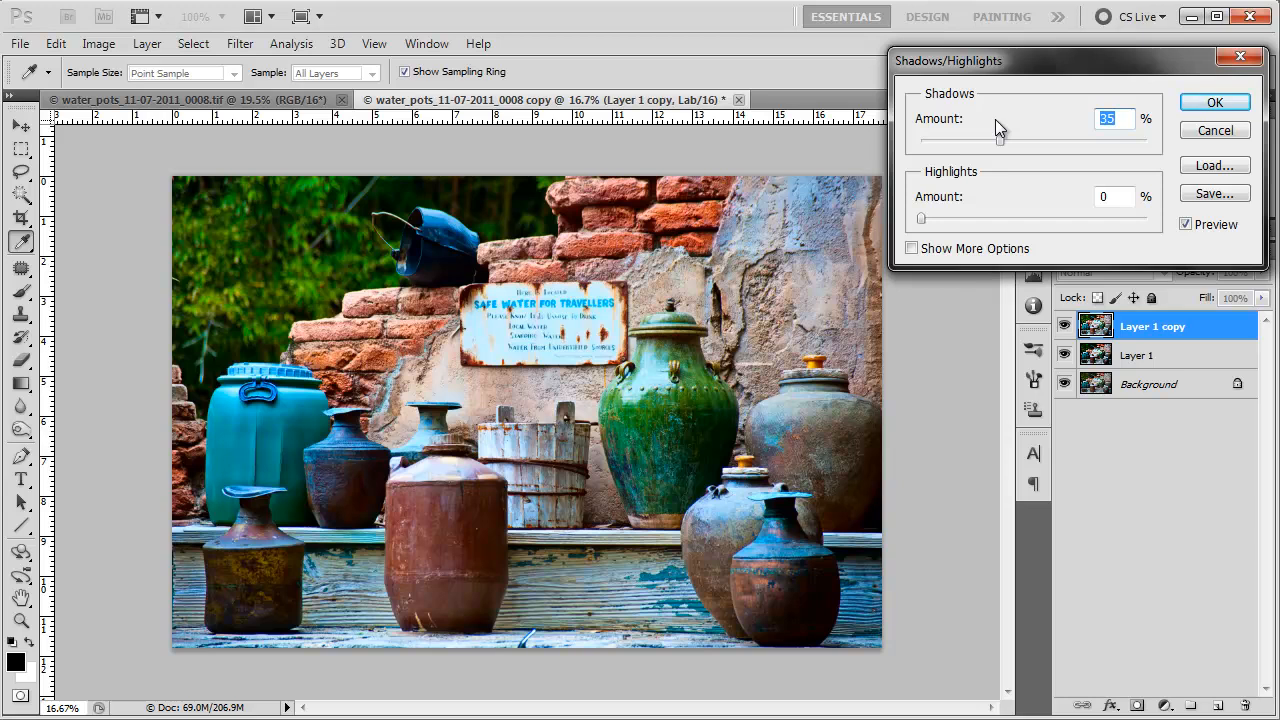
mouse_move(1000, 124)
type("50")
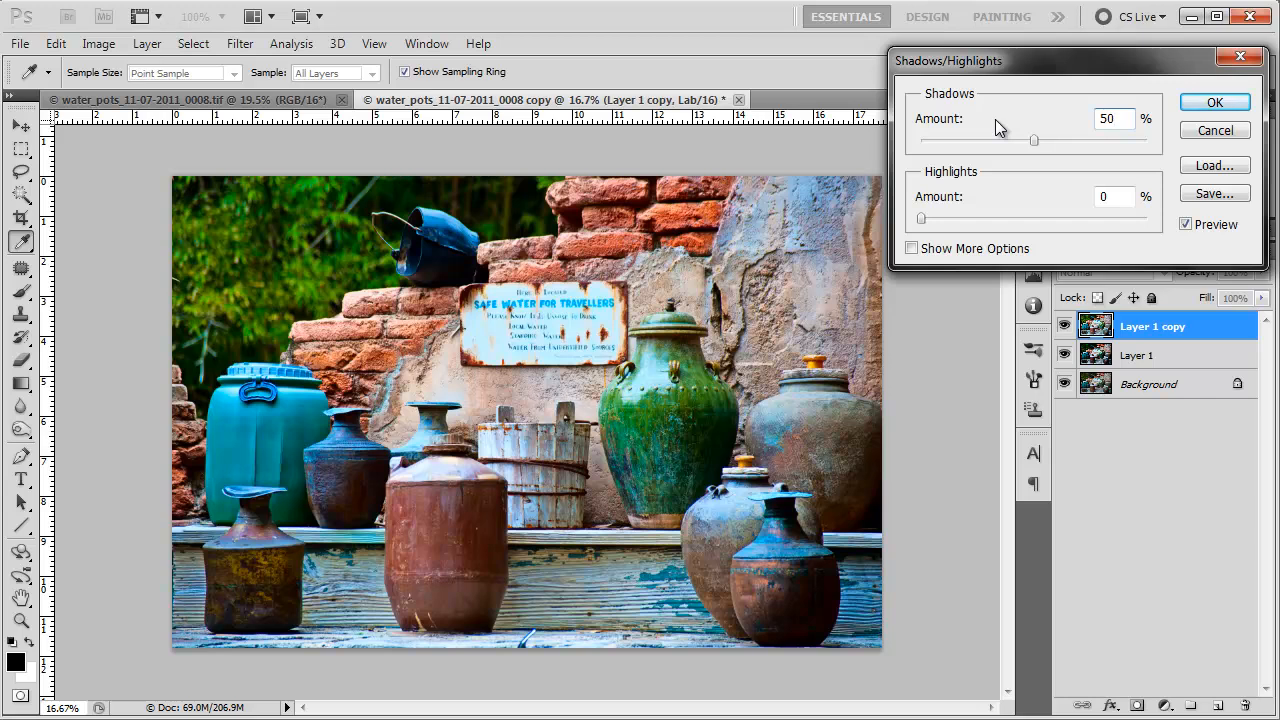
mouse_move(1068, 152)
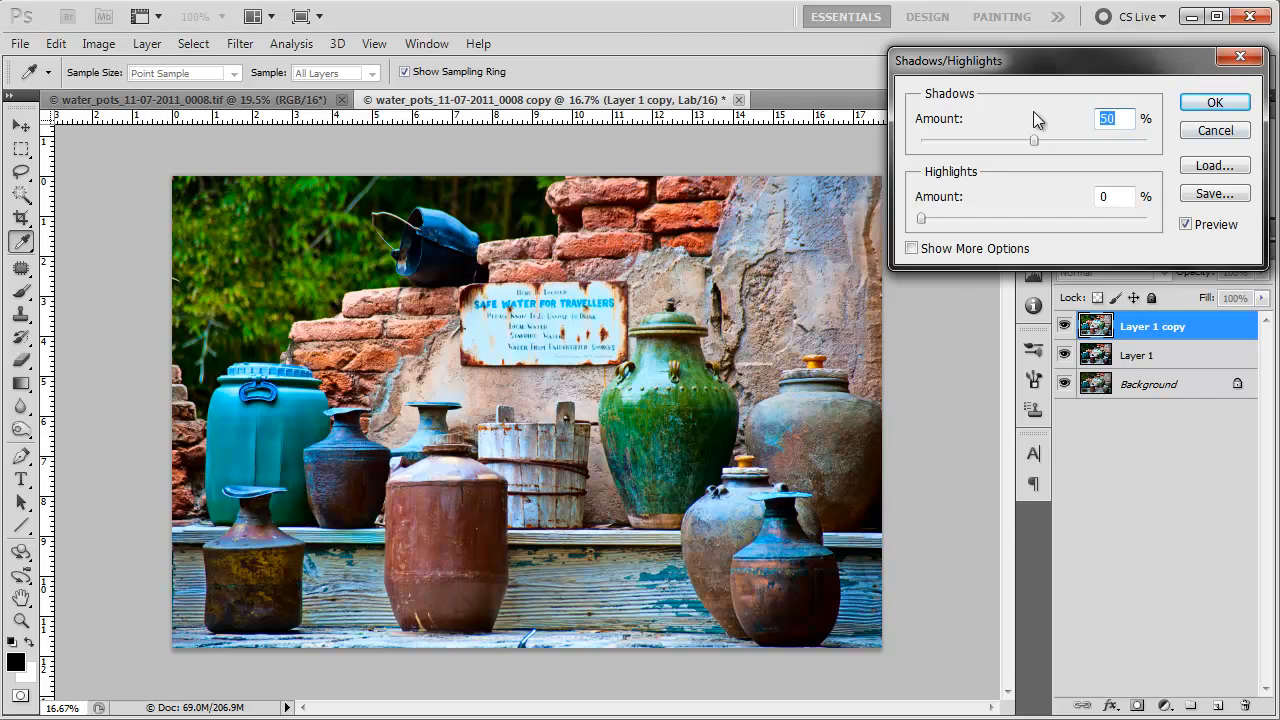
Apply Shadows/Highlights with Shadows 18% and Highlights 7% to Layer 1 copy.
left_click_drag(1034, 140, 968, 140)
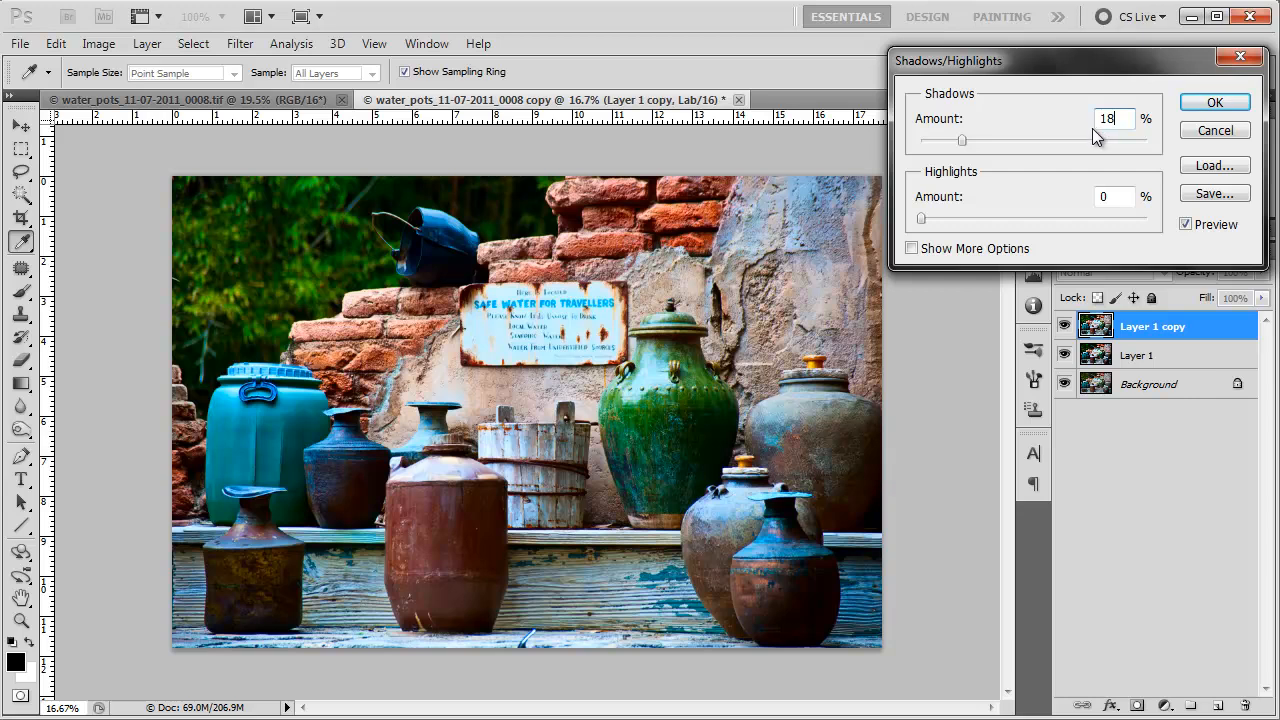
mouse_move(896, 238)
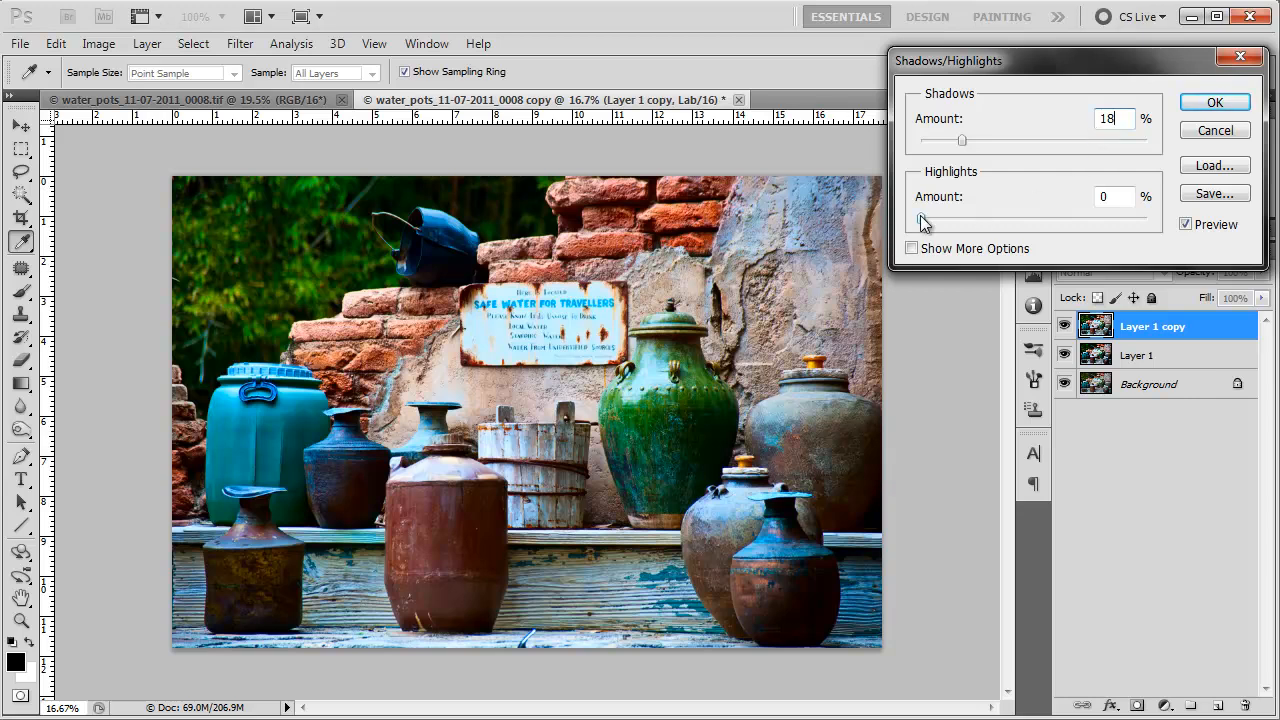
left_click_drag(912, 218, 930, 218)
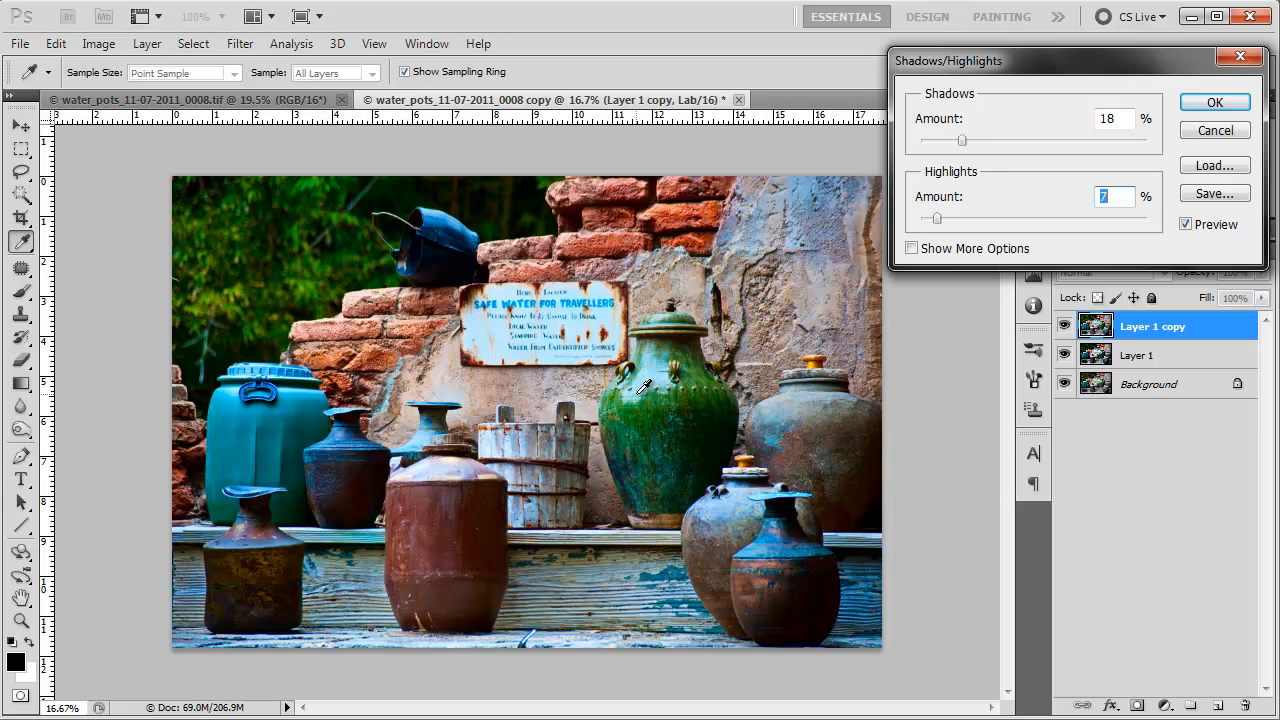
mouse_move(1116, 228)
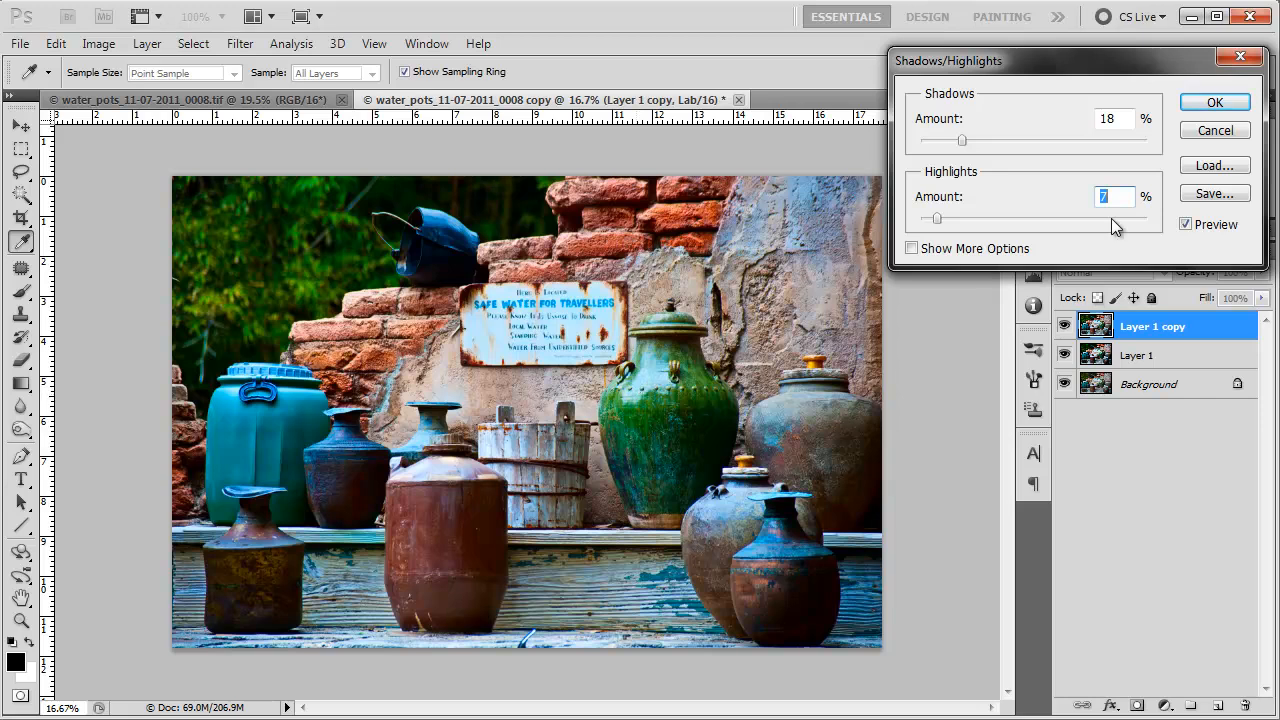
left_click(1214, 102)
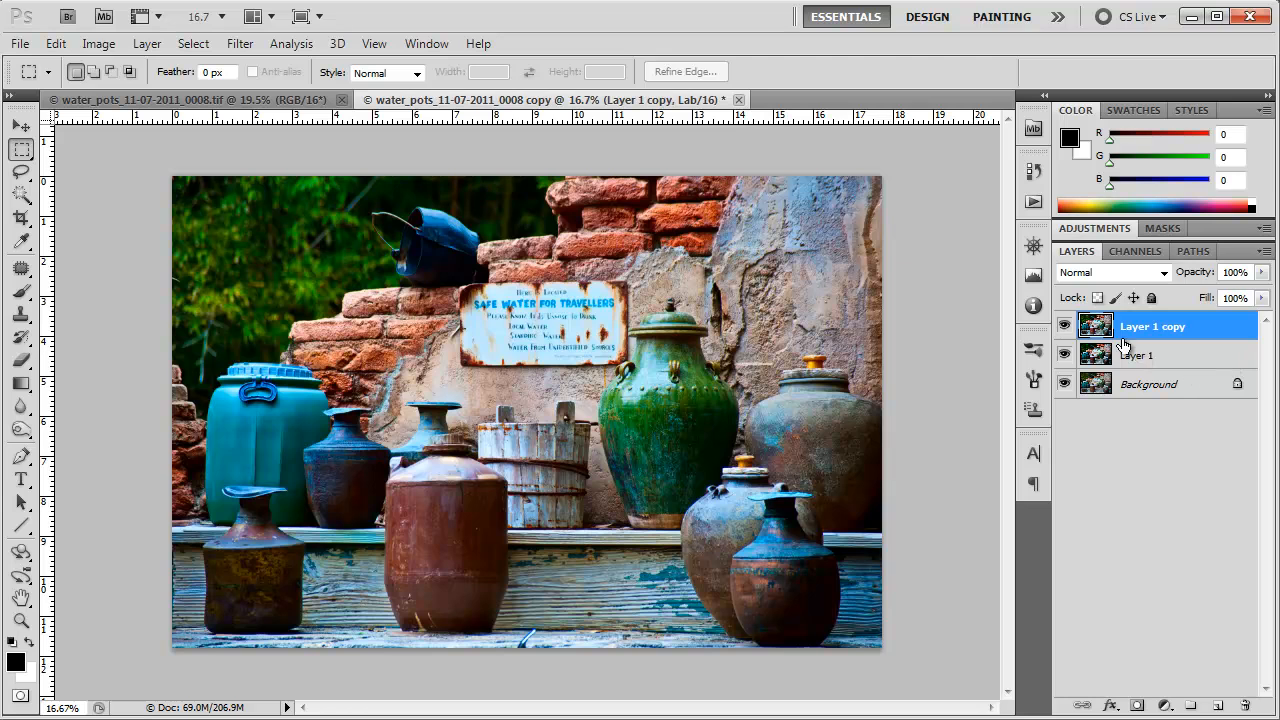
Group Layer 1 and Layer 1 copy into a layer group named Lab.
left_click(1136, 356)
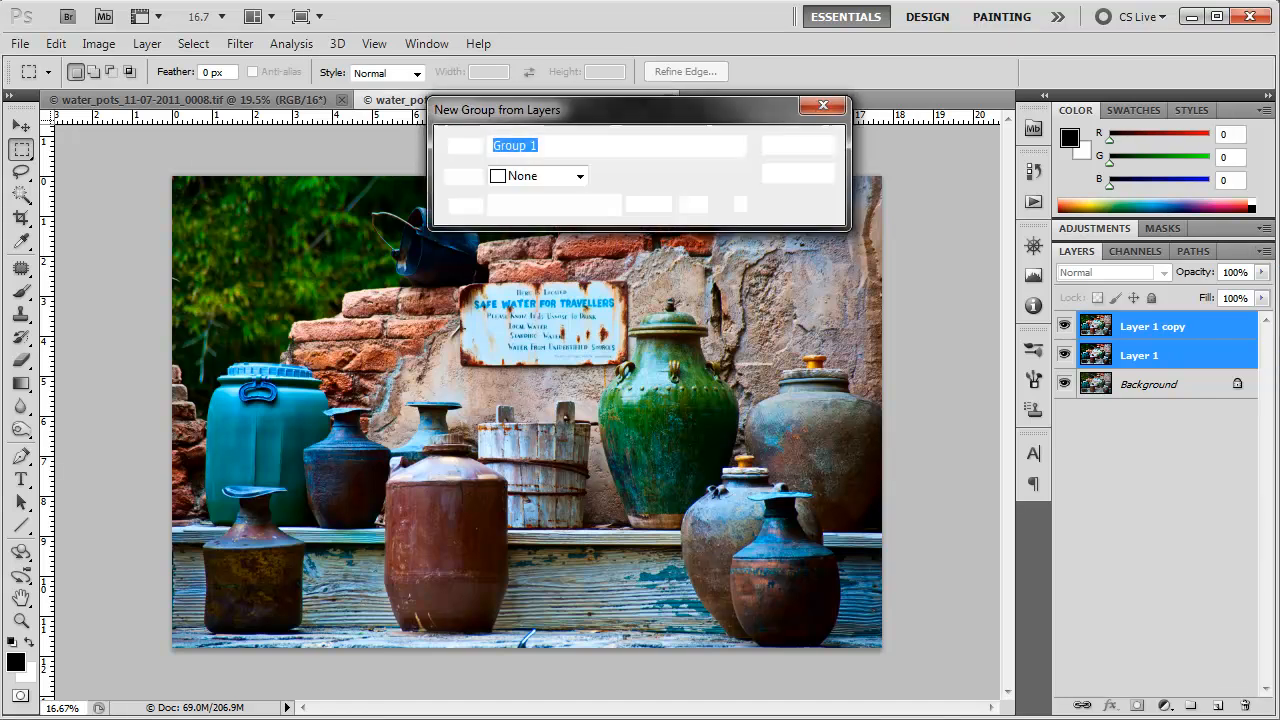
type("Lab")
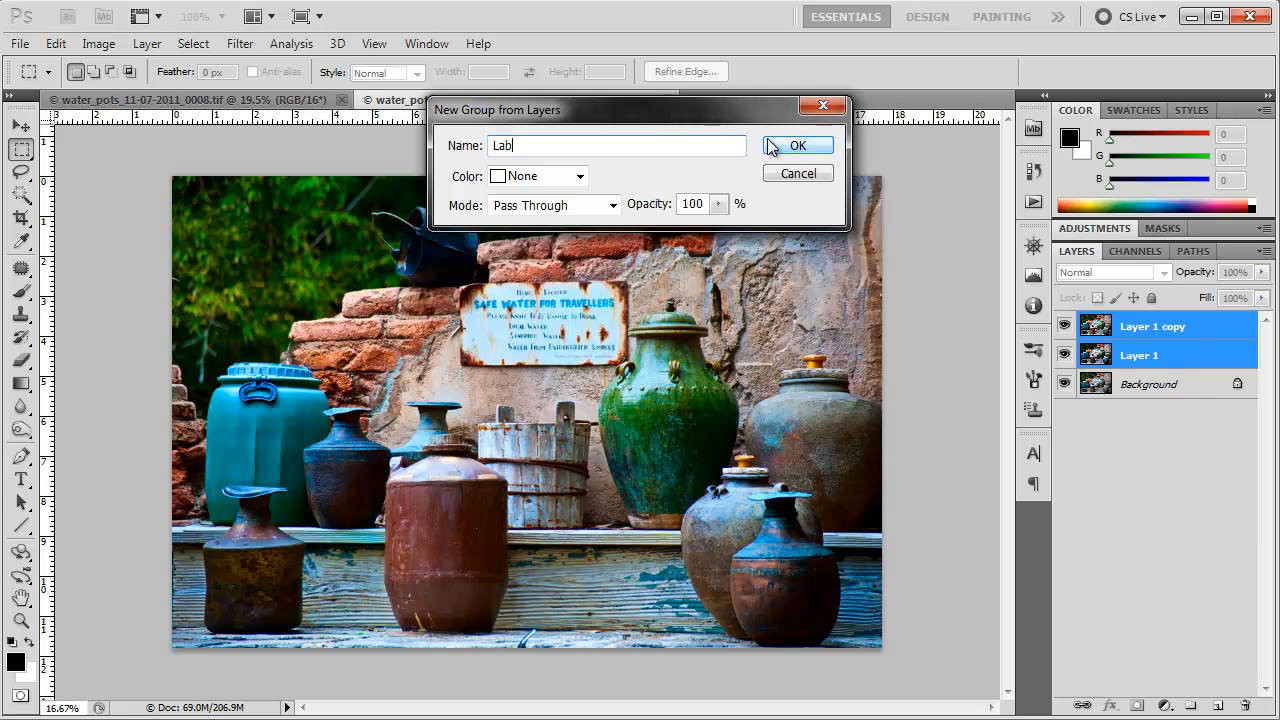
left_click(798, 144)
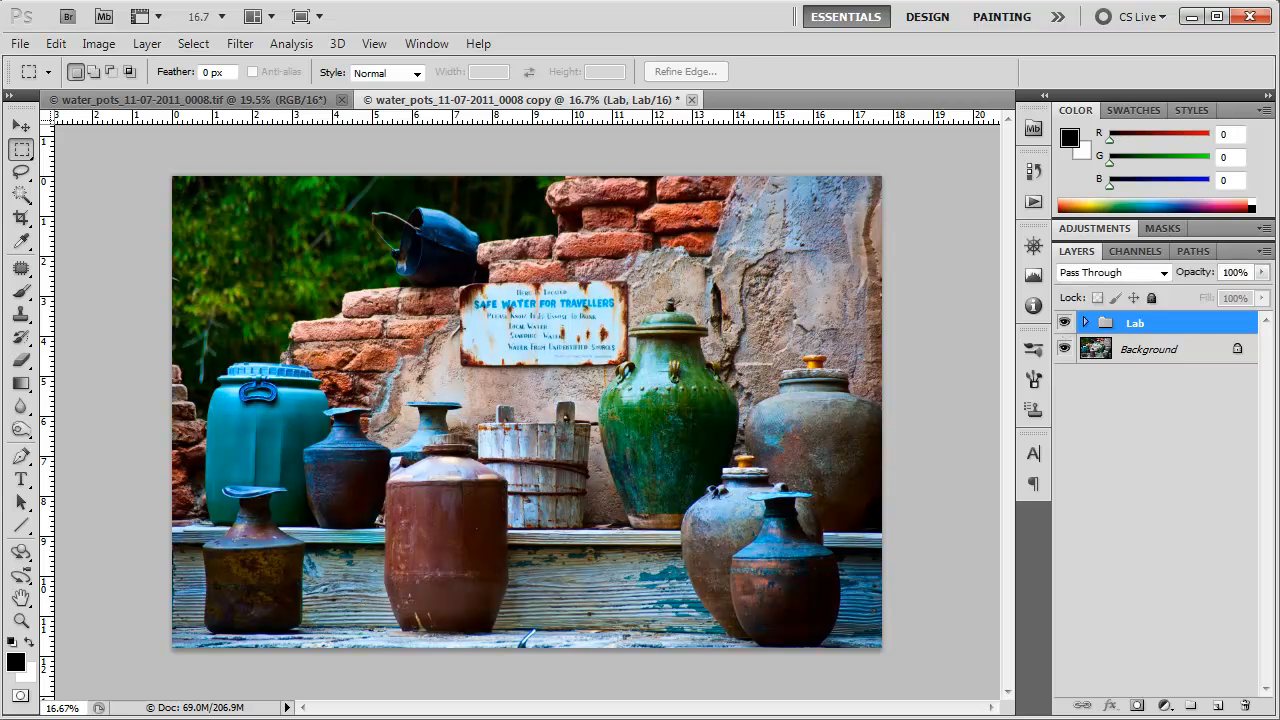
mouse_move(1198, 284)
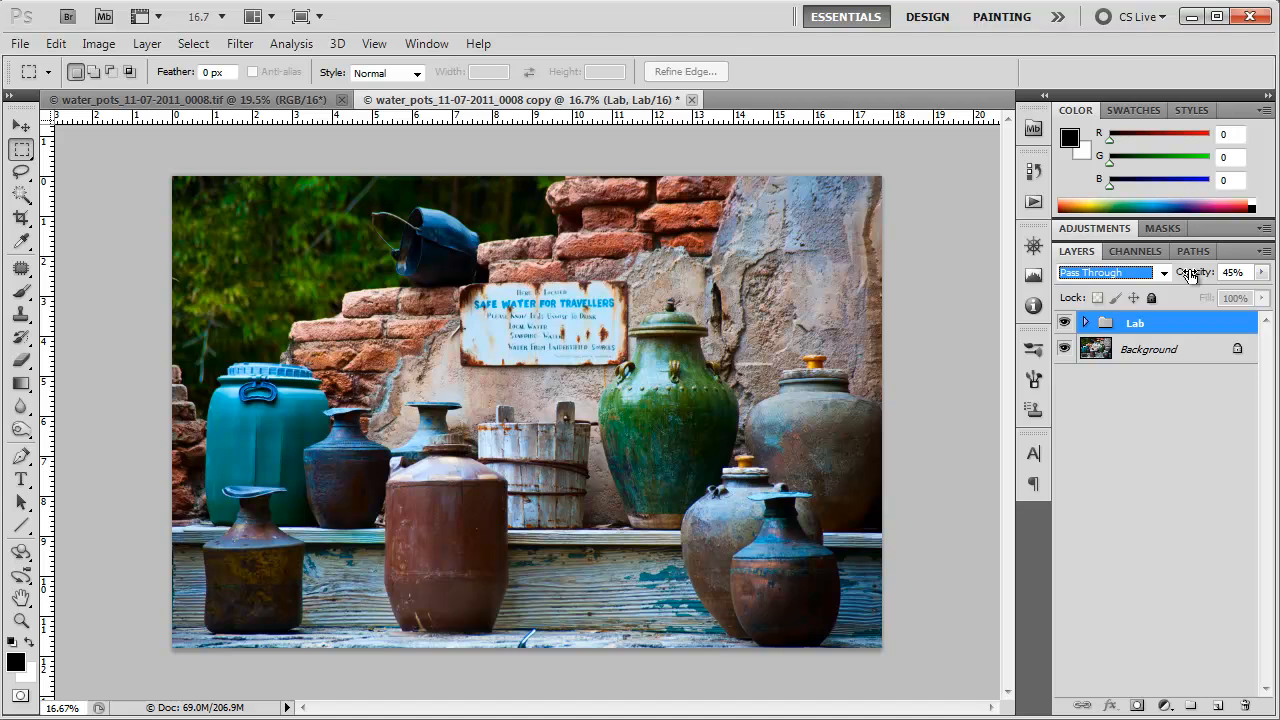
left_click_drag(1196, 272, 1210, 272)
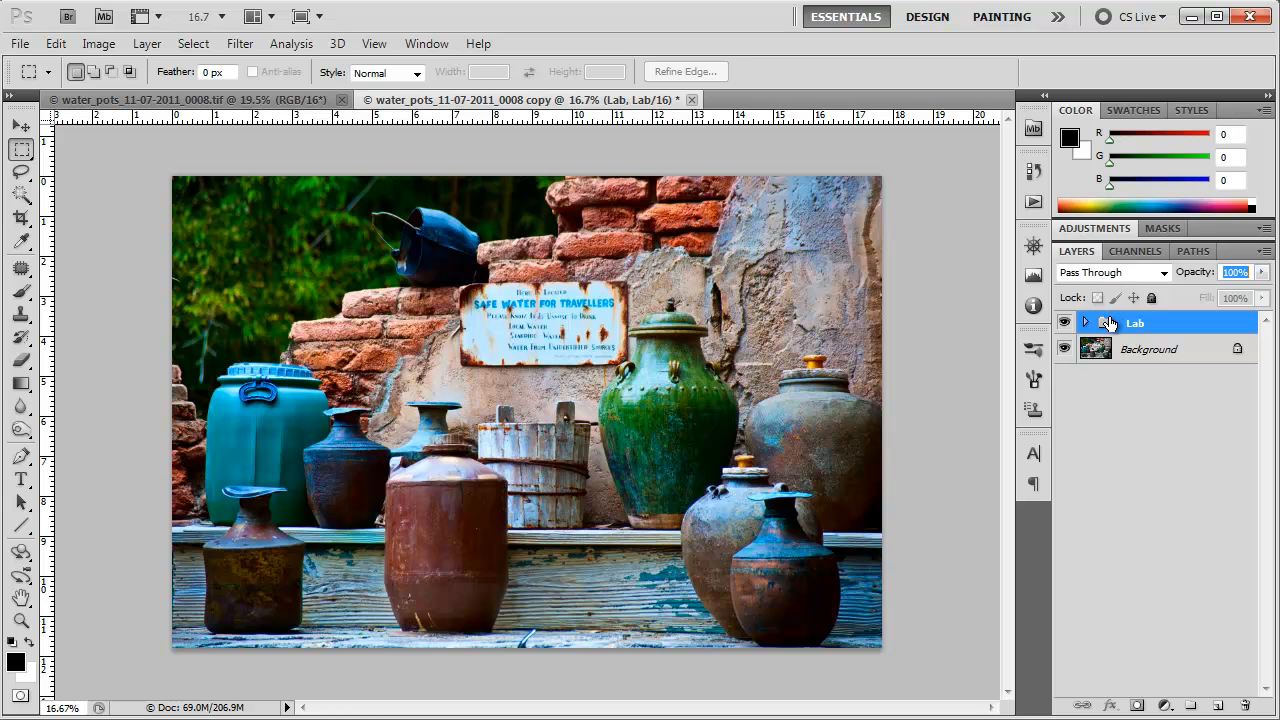
mouse_move(1104, 322)
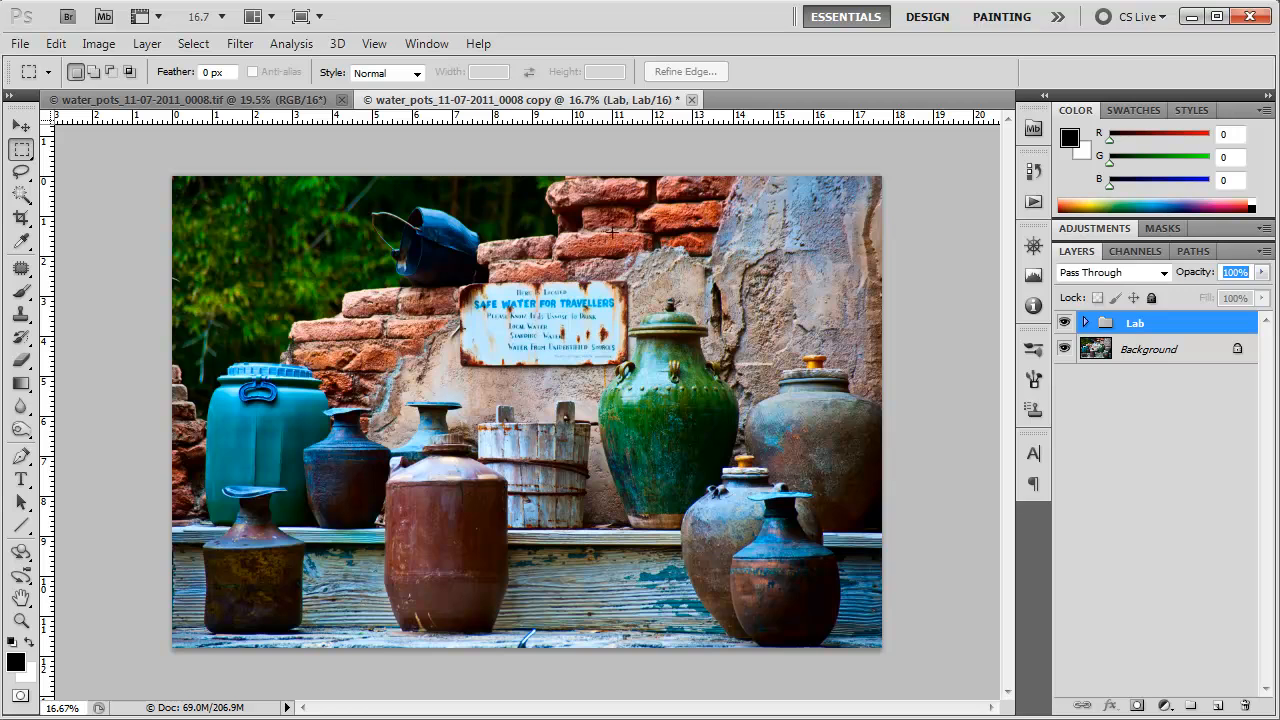
mouse_move(56, 44)
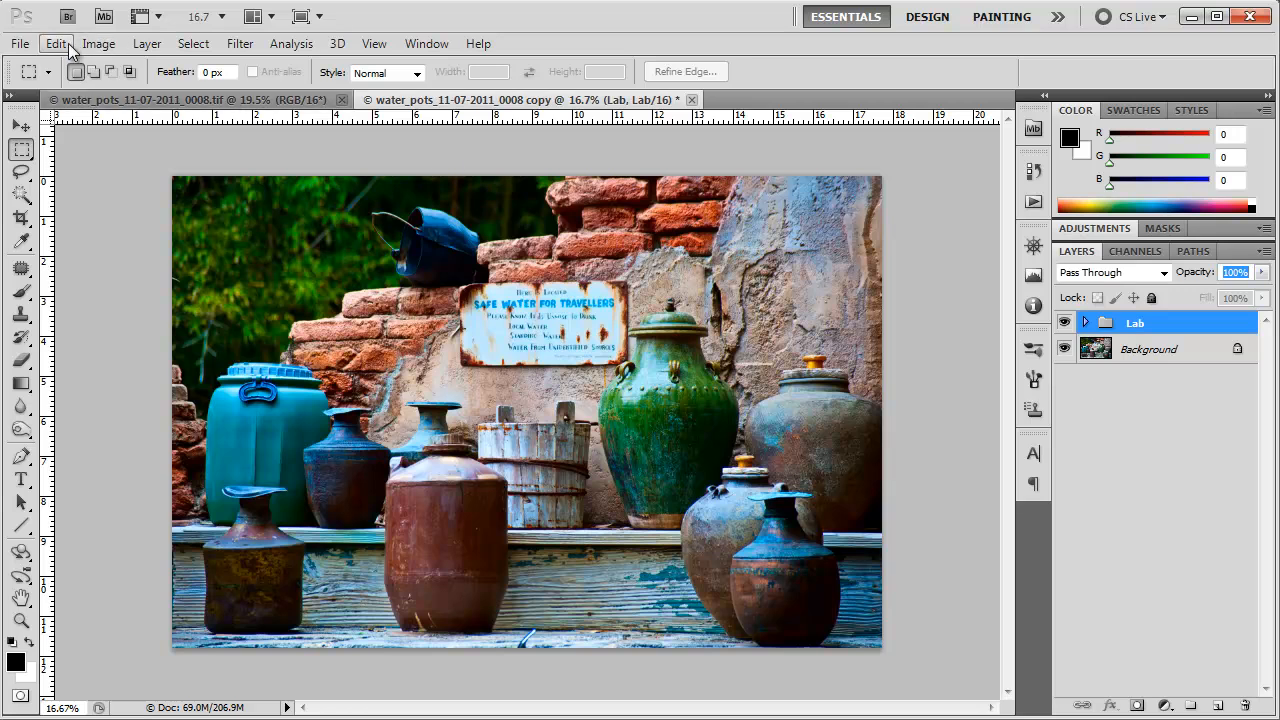
Convert the image to the ProPhoto RGB profile with Flatten Image kept on.
left_click(56, 44)
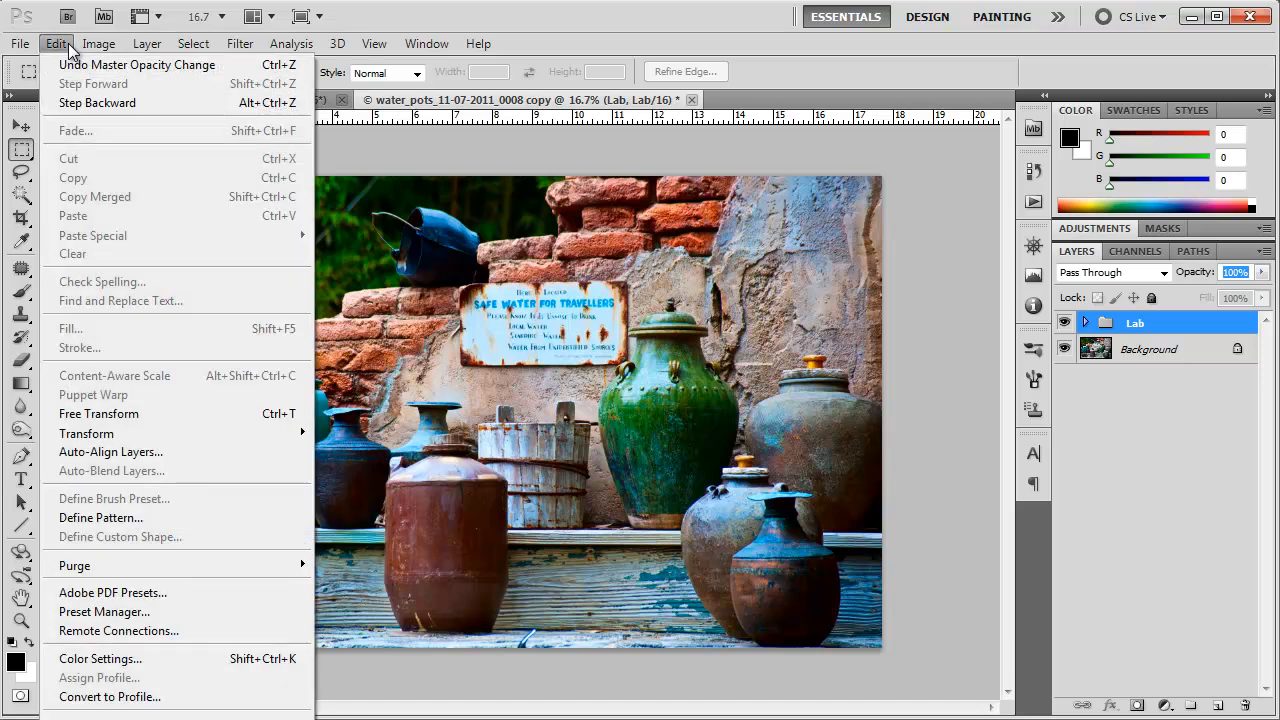
mouse_move(118, 678)
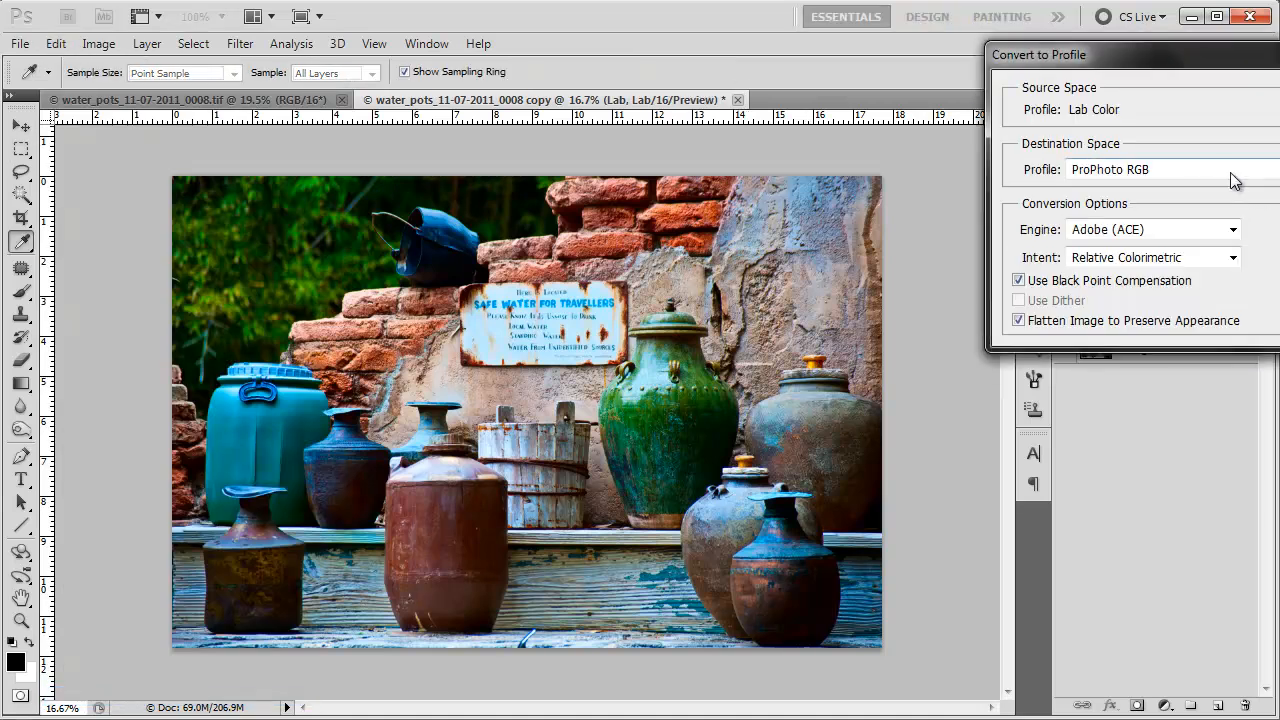
mouse_move(1236, 180)
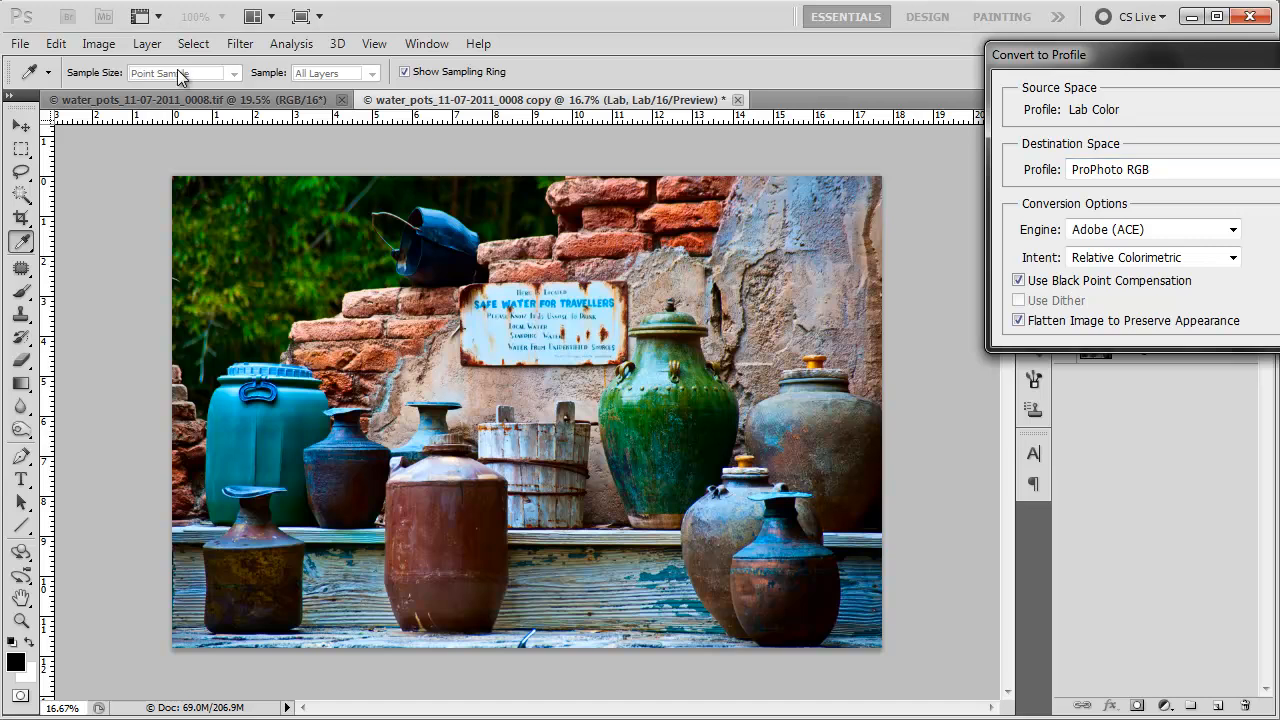
mouse_move(182, 78)
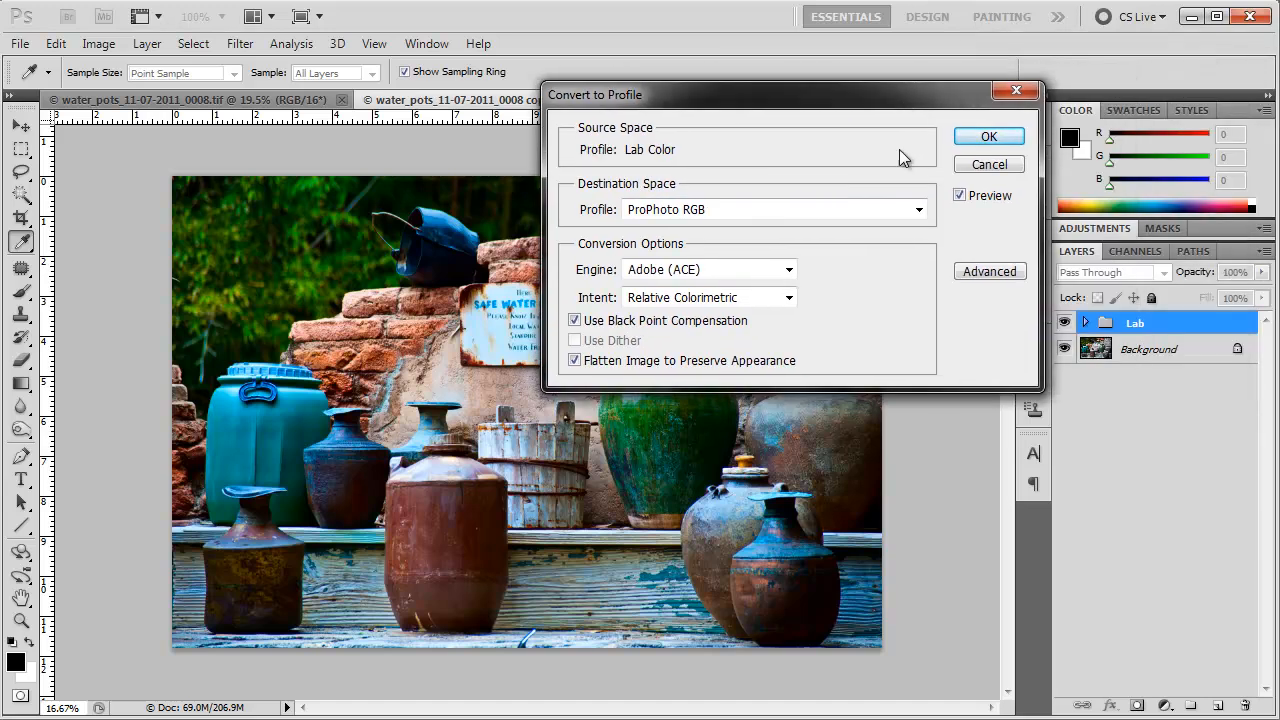
left_click(988, 136)
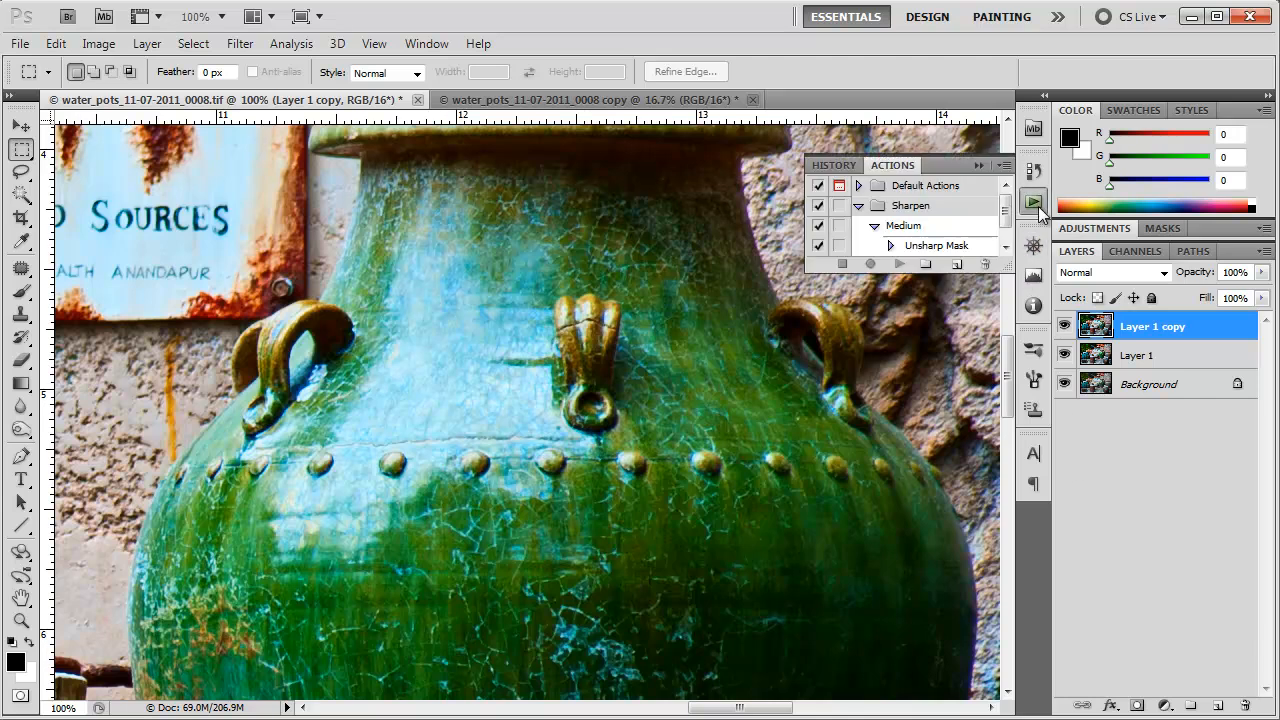
Run the Medium sharpen action (Unsharp Mask plus Fade) on Layer 1 copy.
left_click(904, 224)
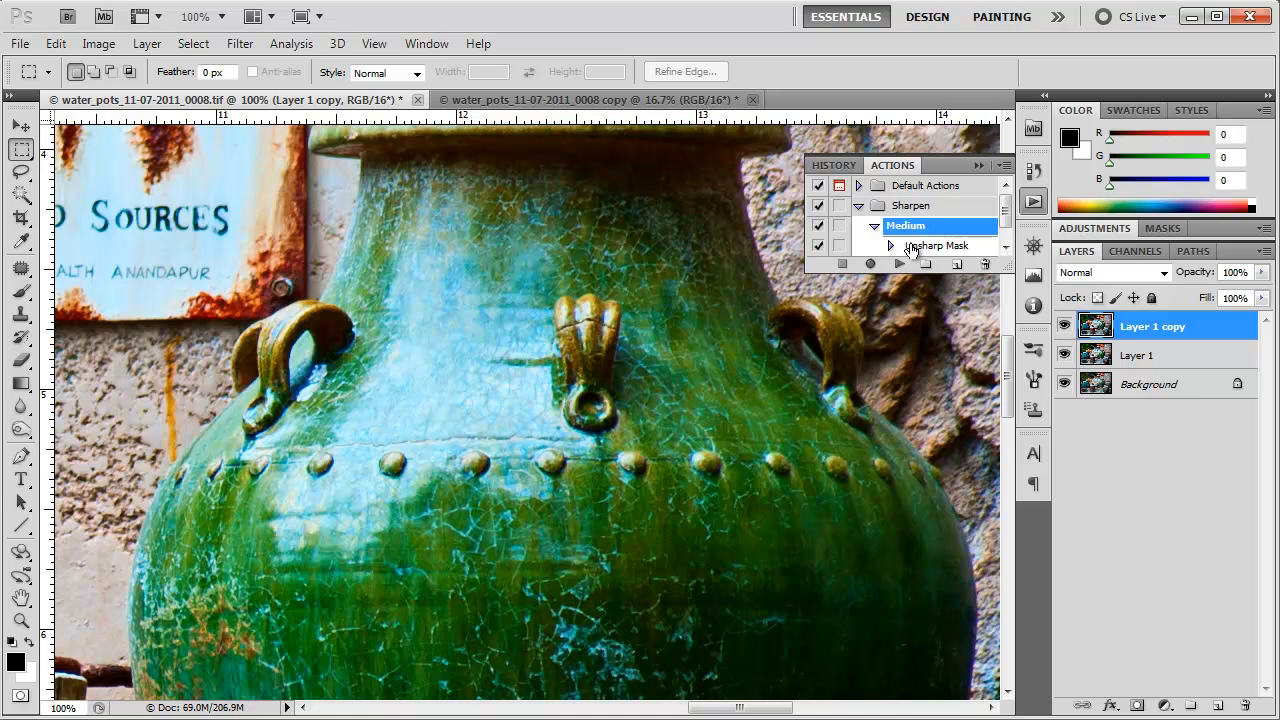
left_click(940, 244)
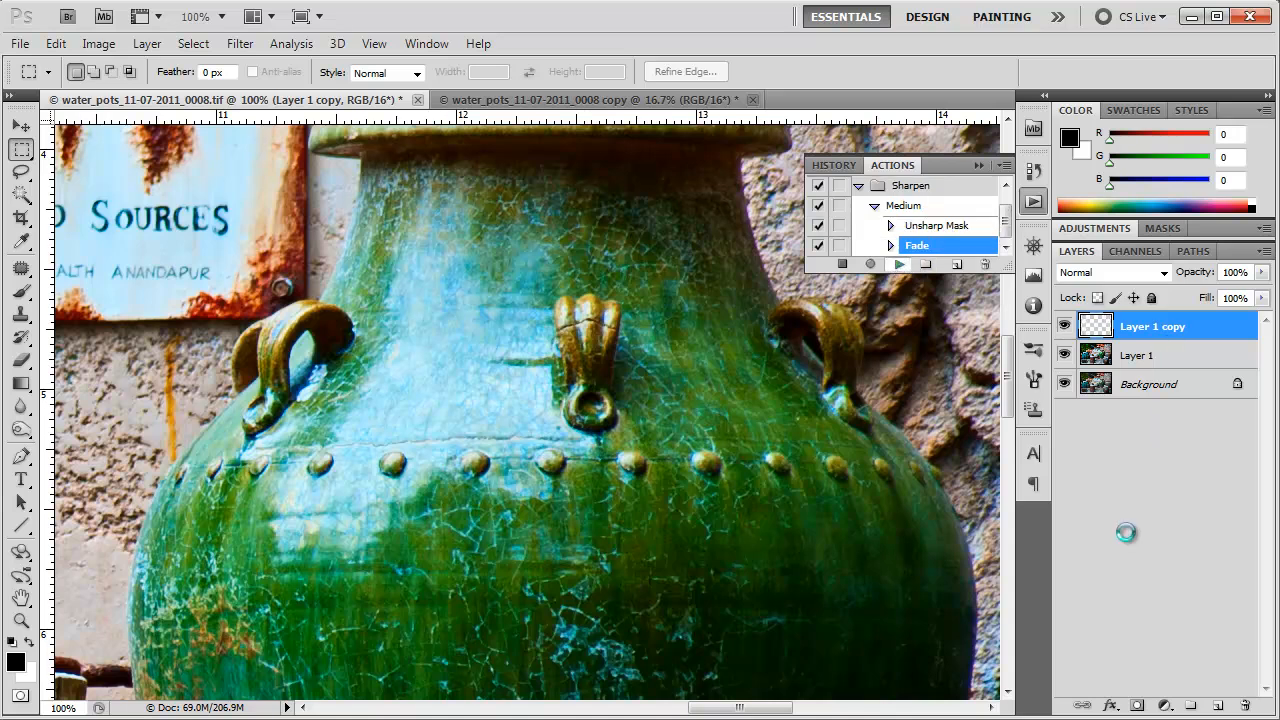
left_click(904, 204)
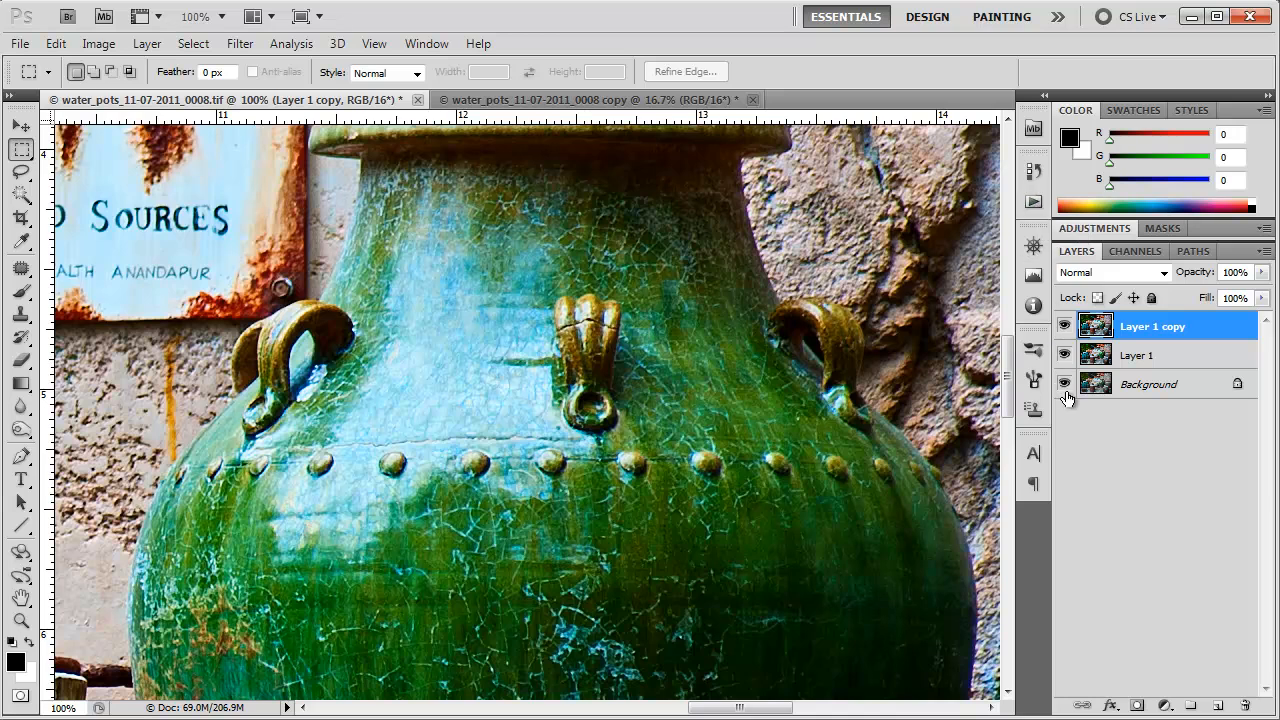
mouse_move(1064, 384)
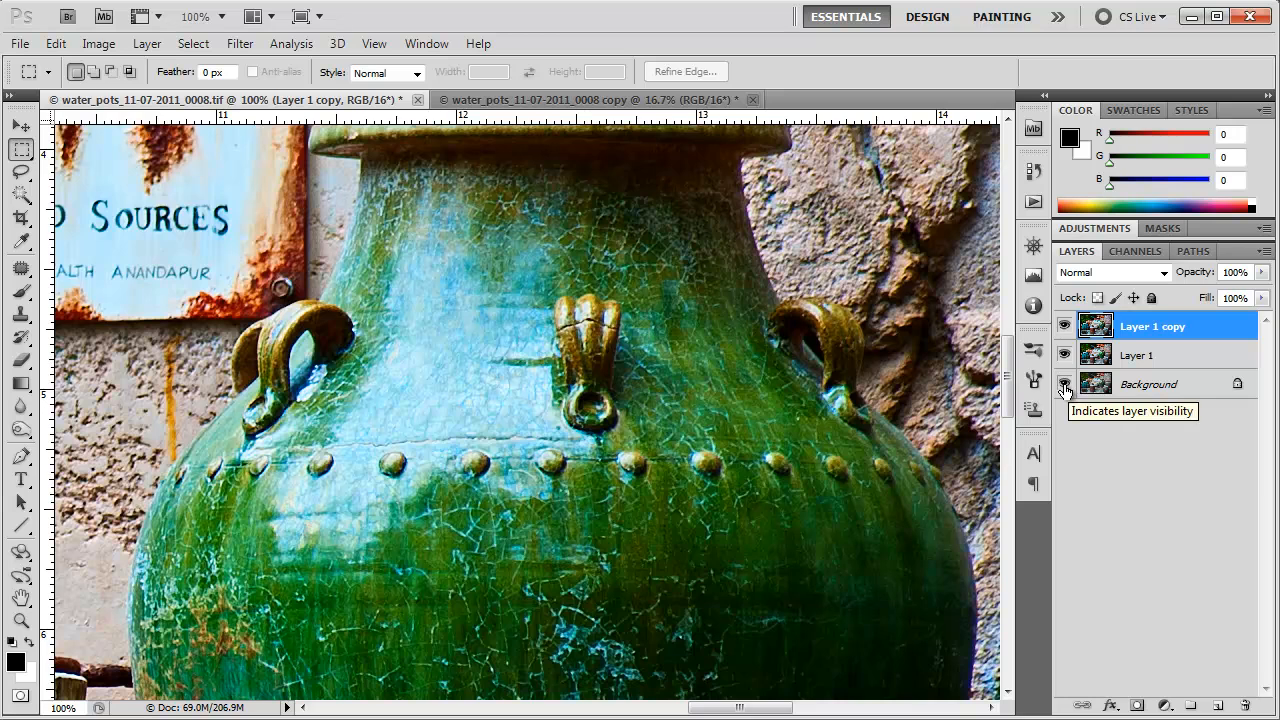